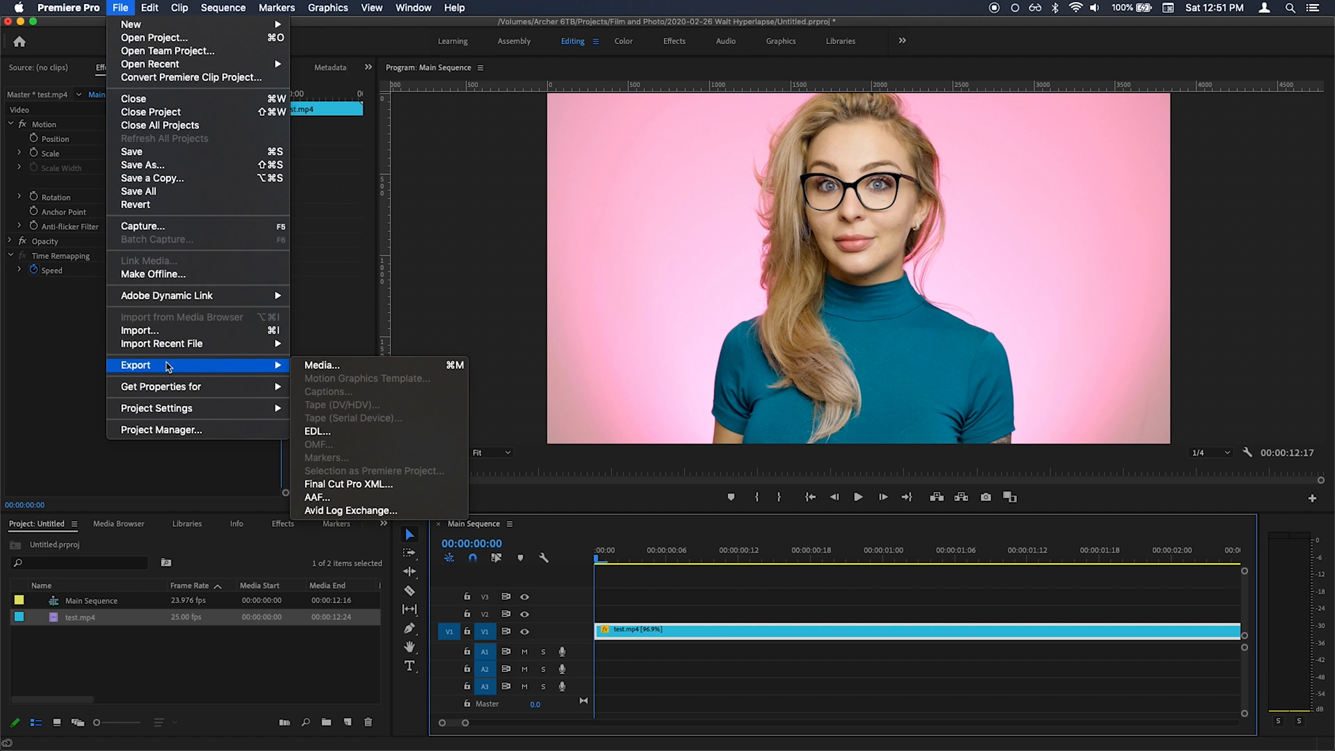
Step: Start a Media export for the main sequence and keep H.264 as the format
left_click(321, 364)
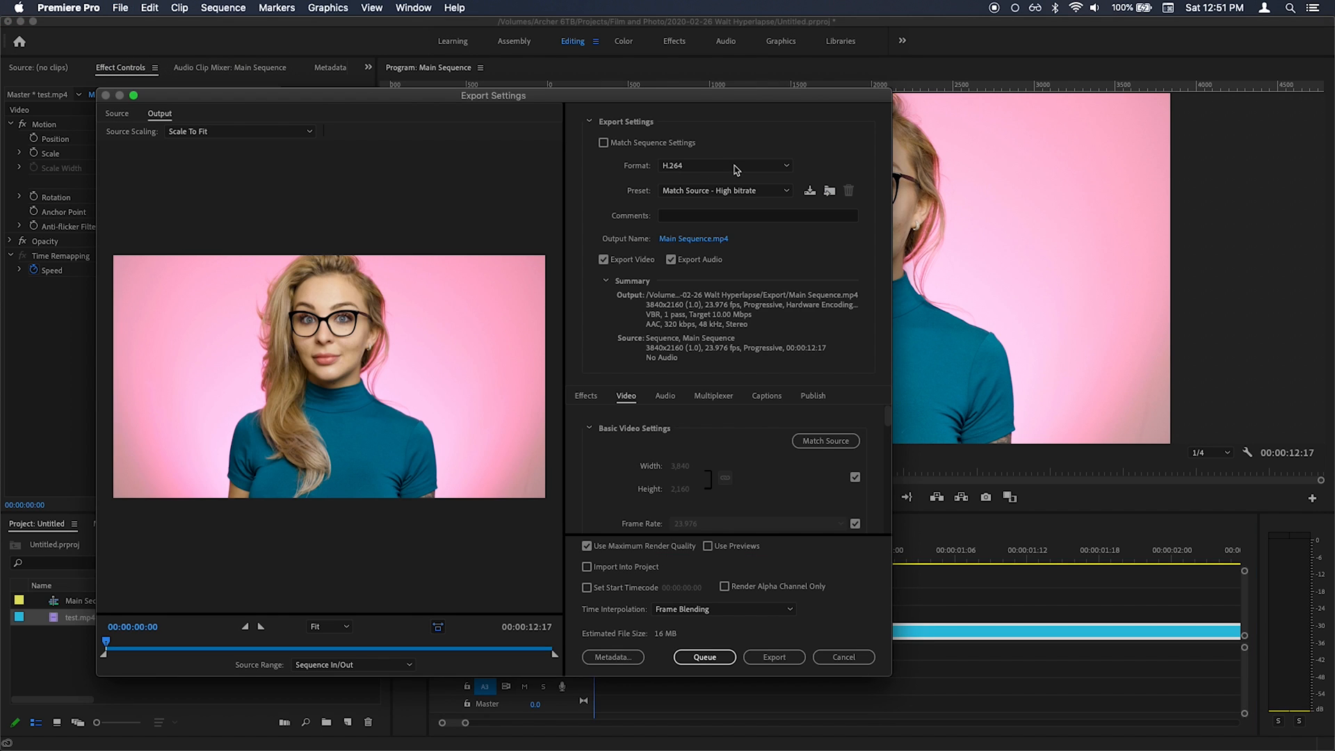
left_click(724, 165)
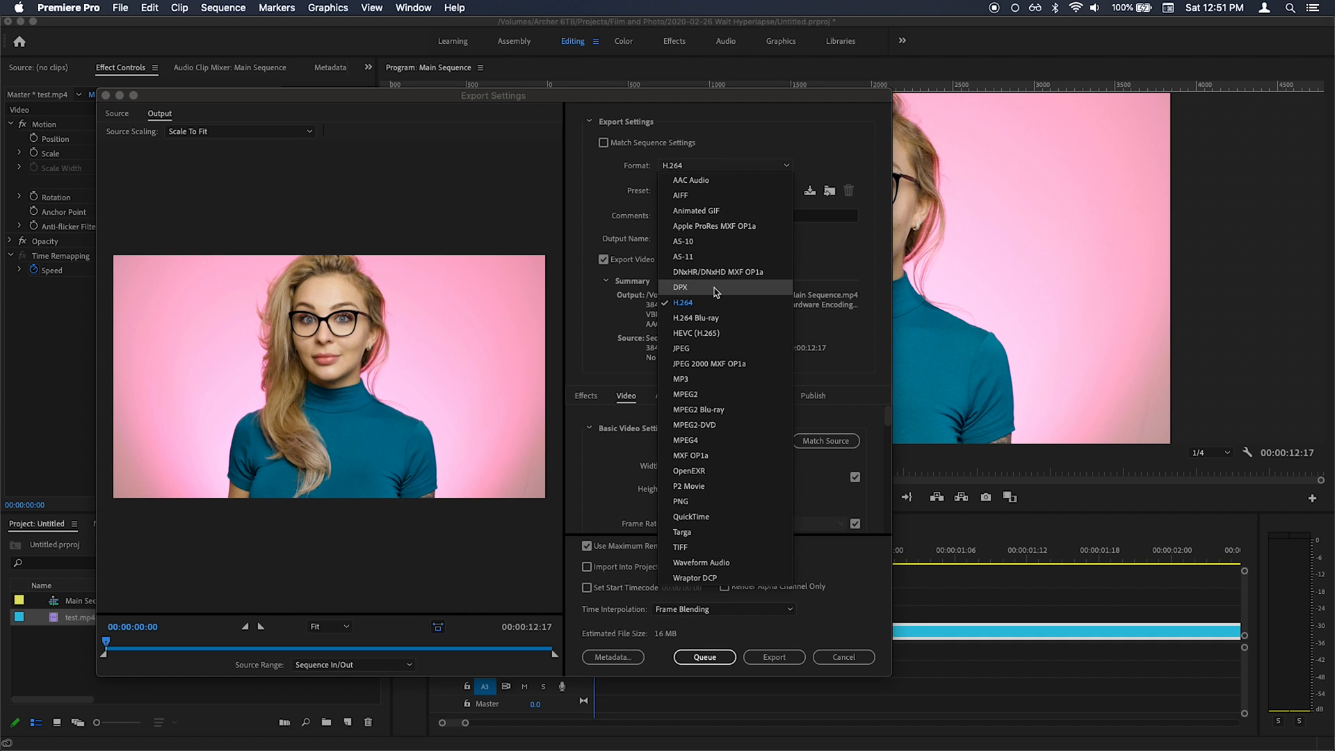
mouse_move(724, 179)
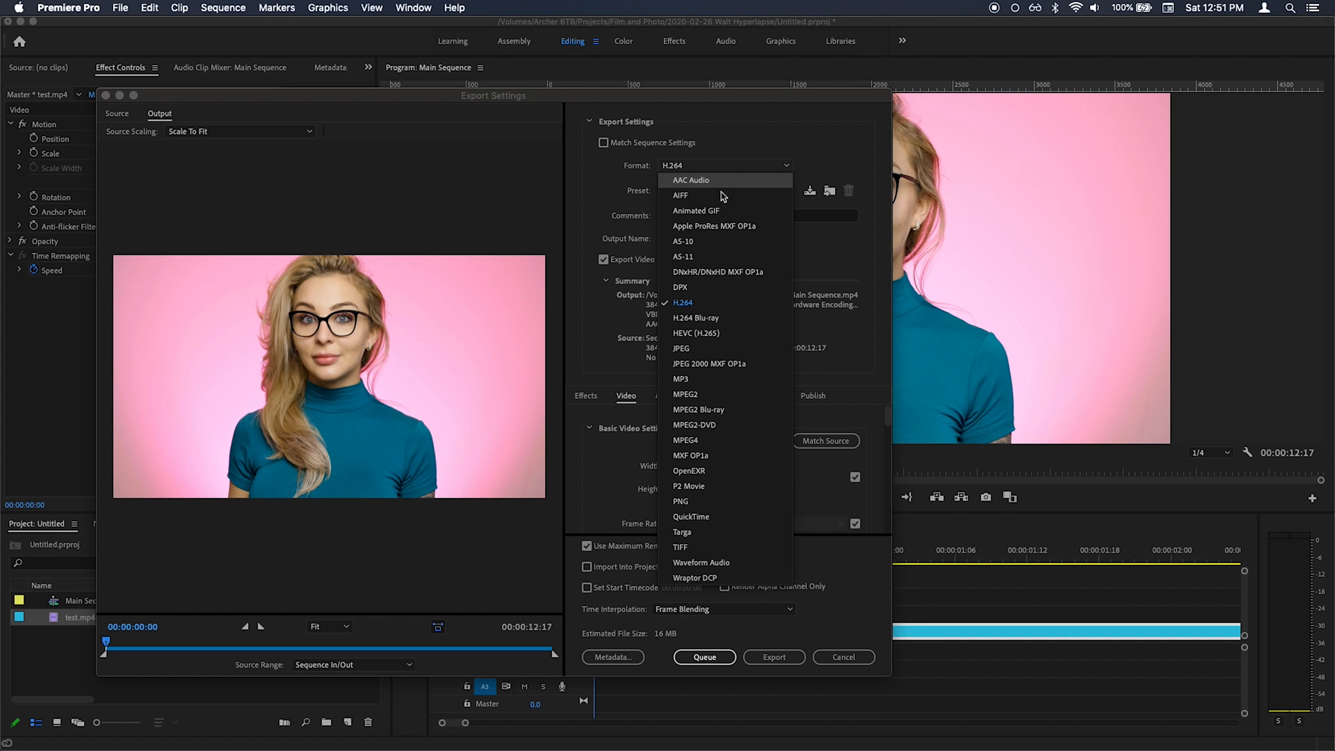
mouse_move(723, 605)
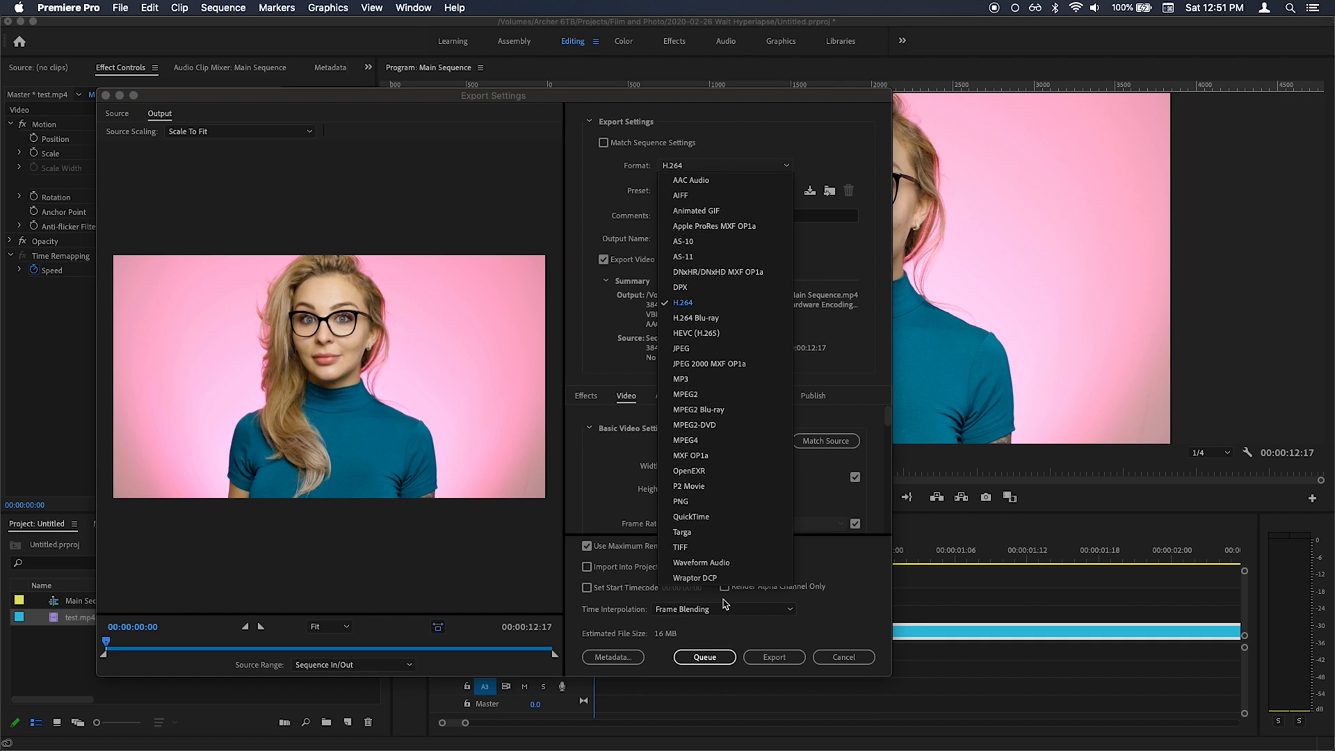
mouse_move(750, 332)
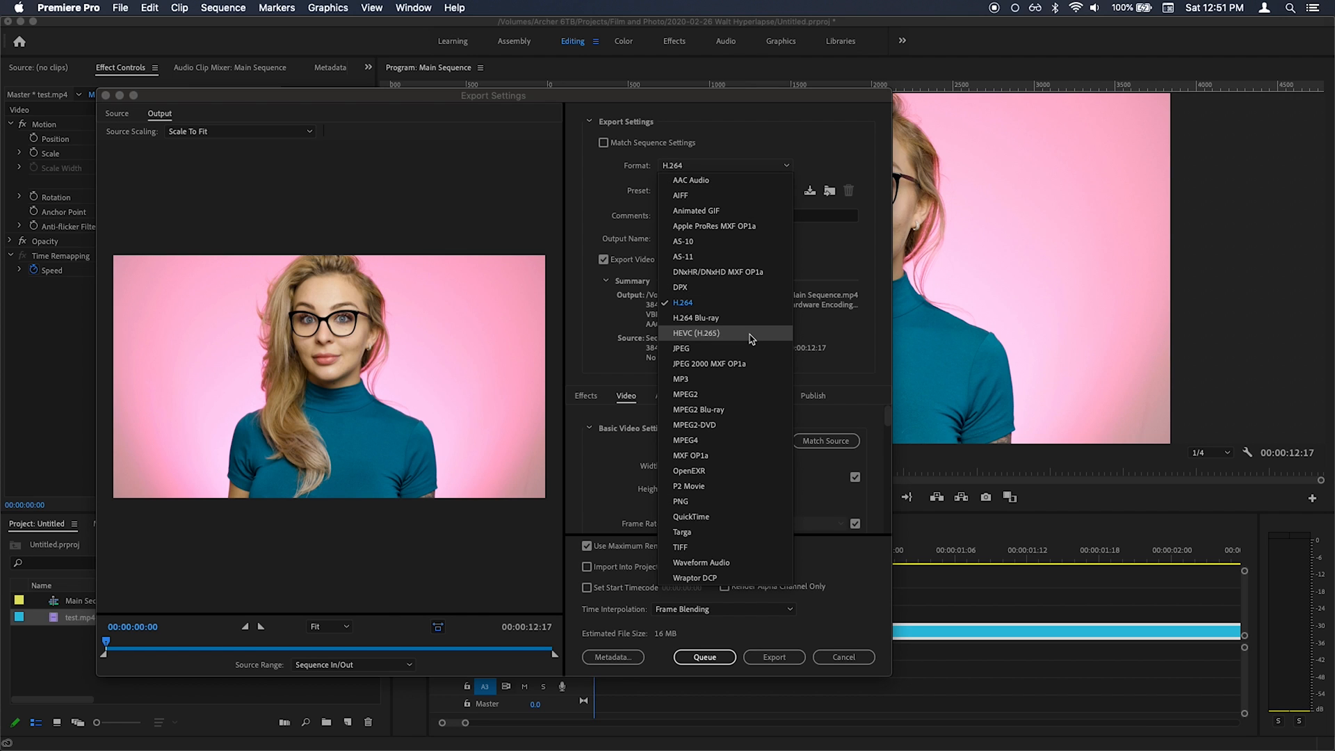
left_click(683, 302)
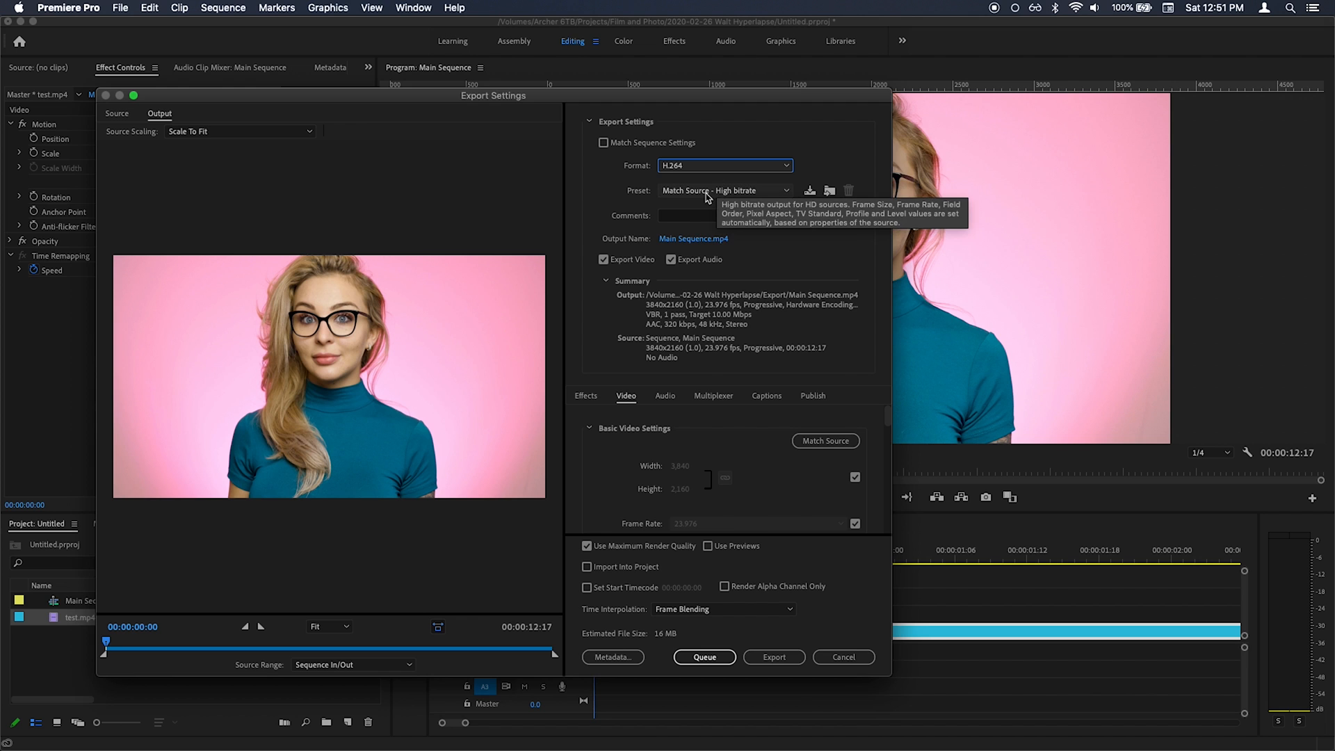
left_click(725, 190)
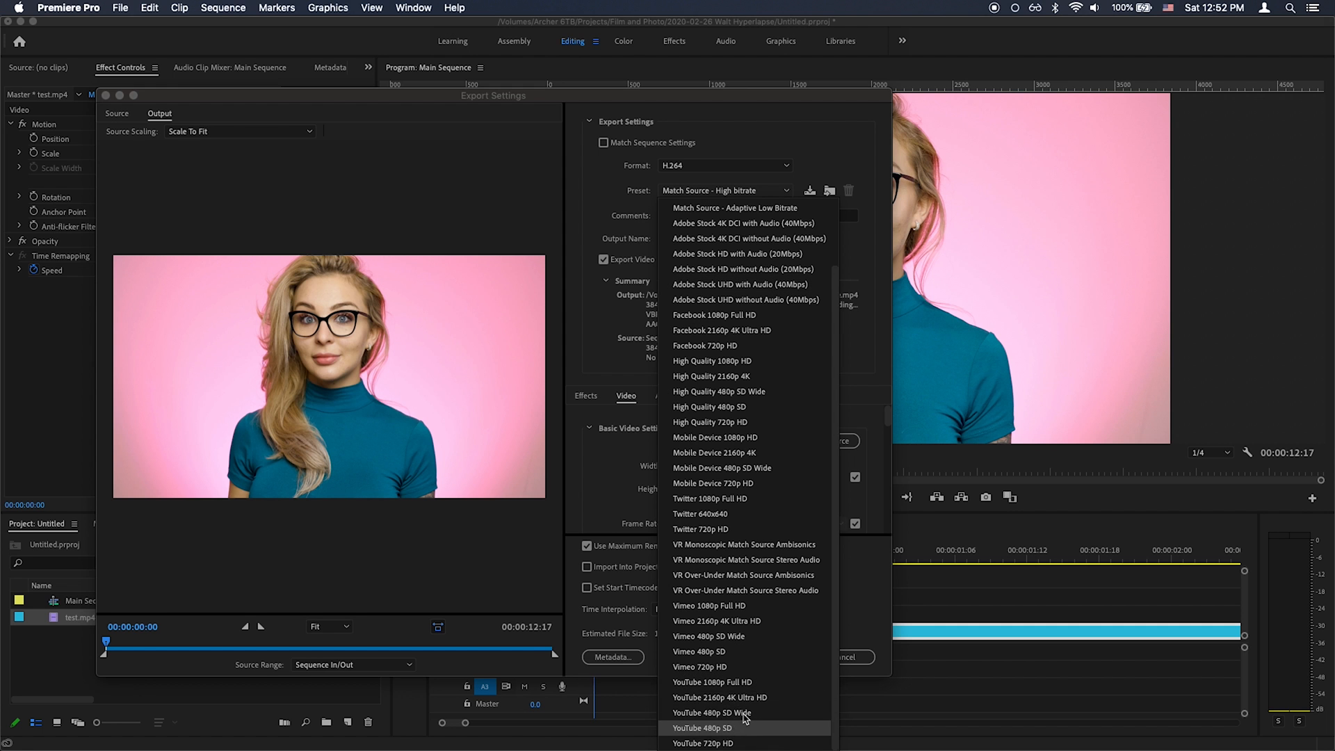
mouse_move(723, 651)
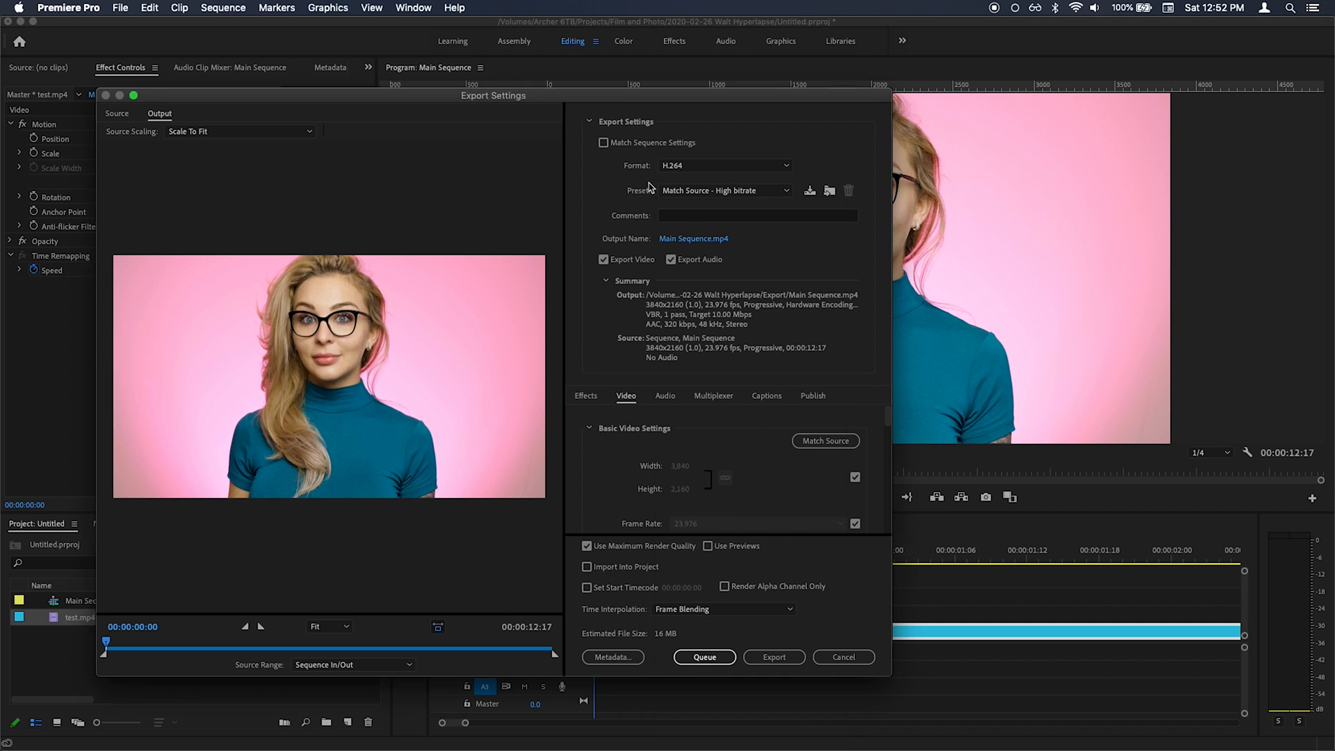
mouse_move(706, 198)
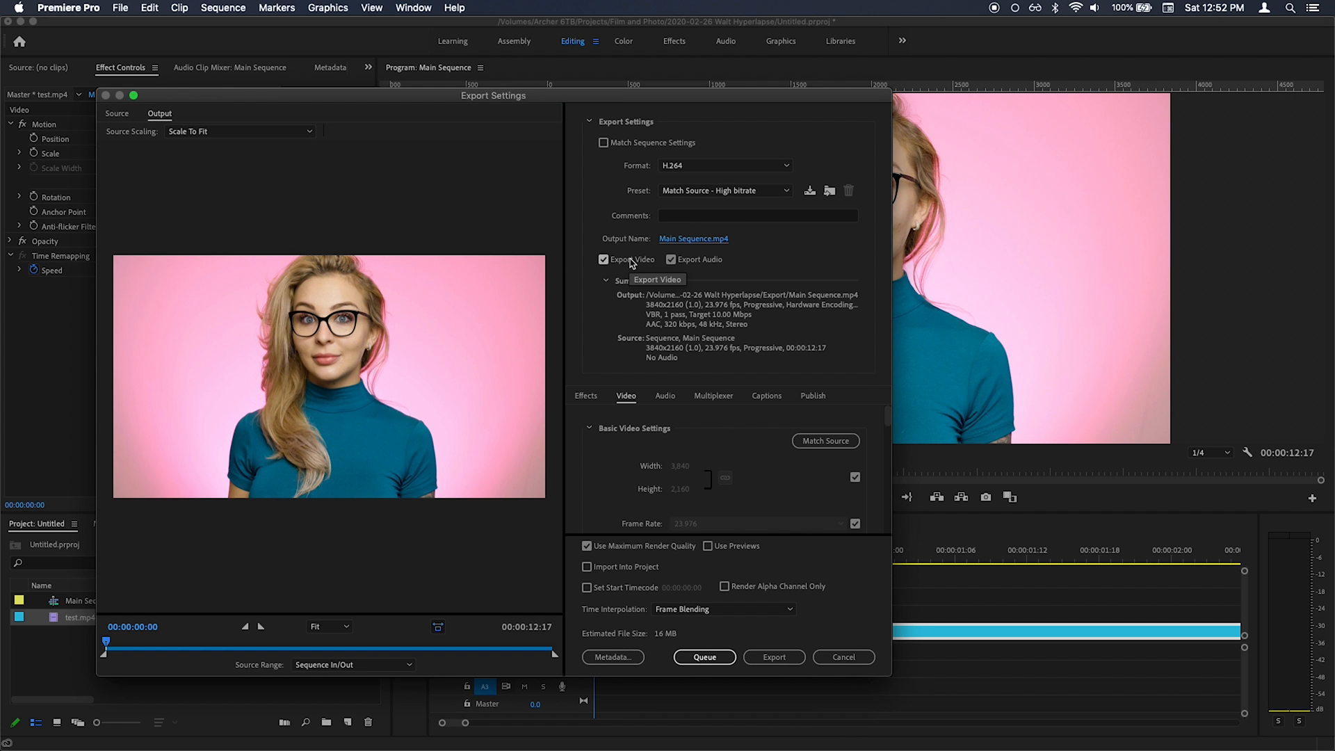
mouse_move(798, 269)
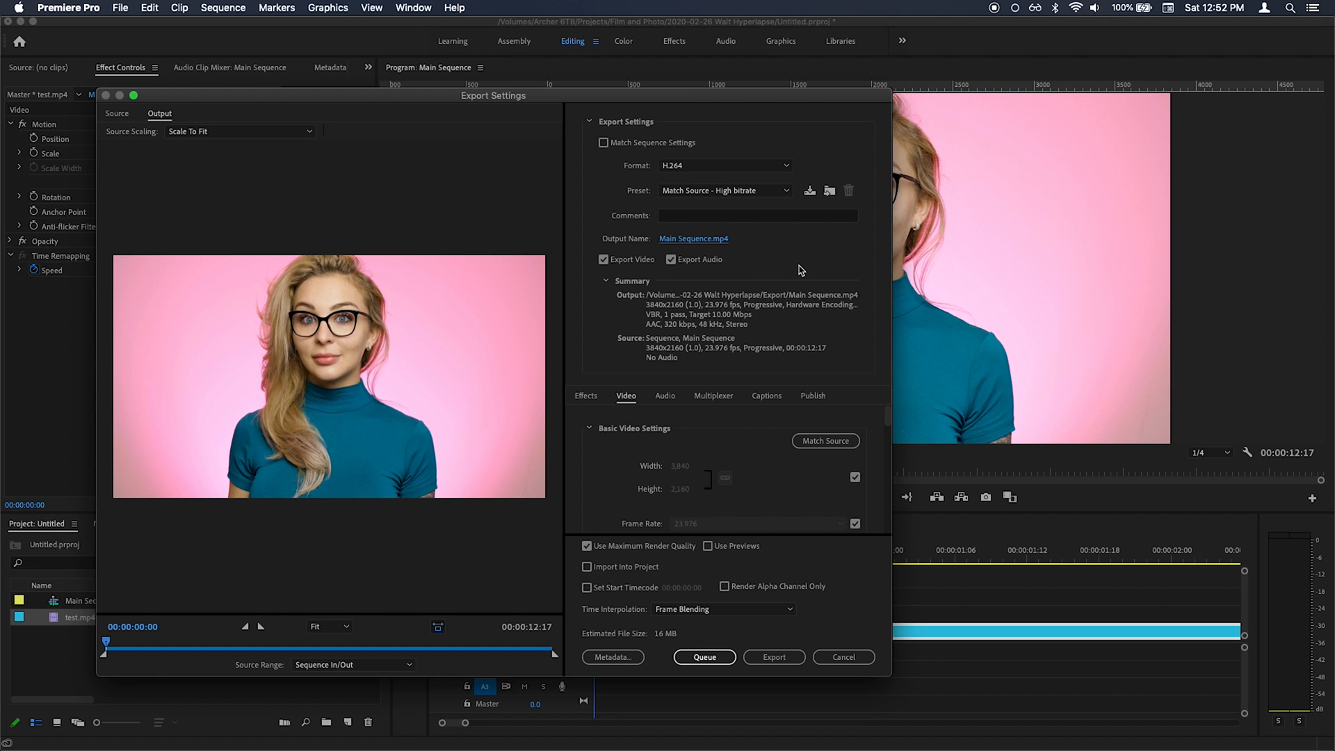
mouse_move(635, 426)
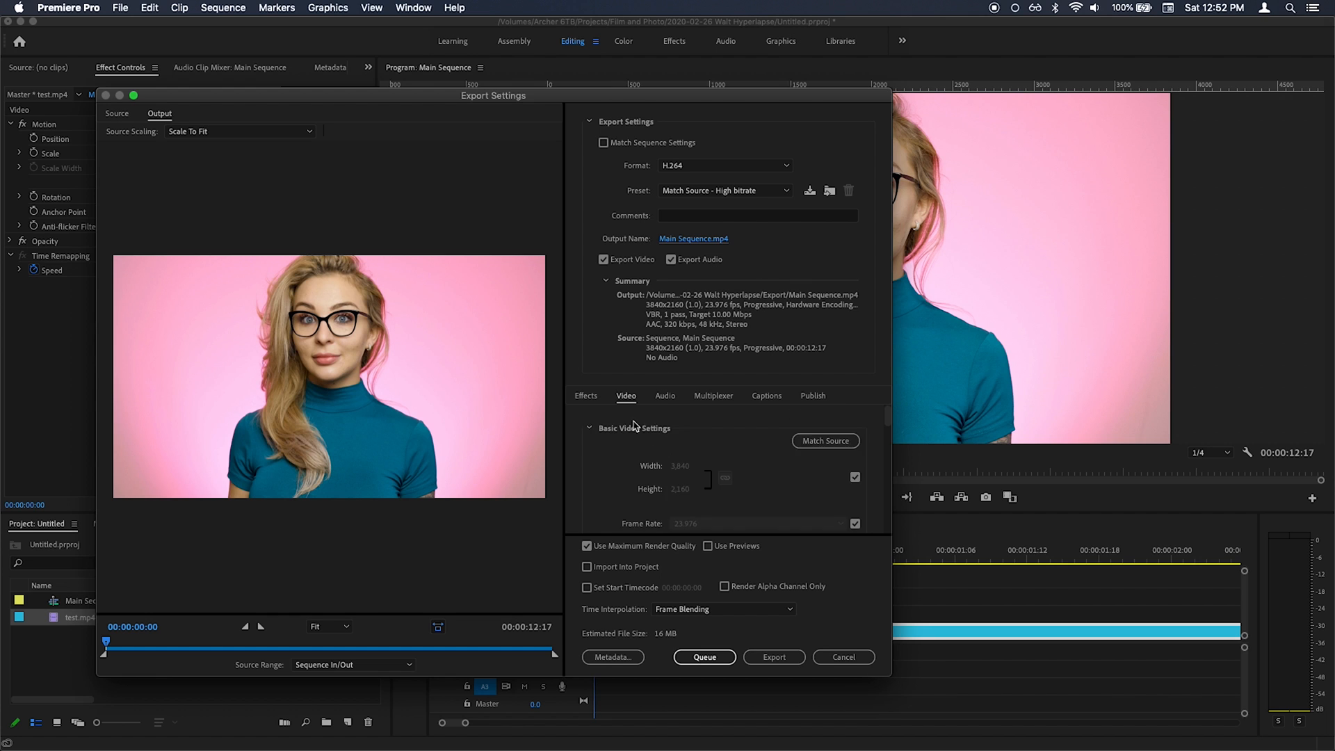
left_click(586, 395)
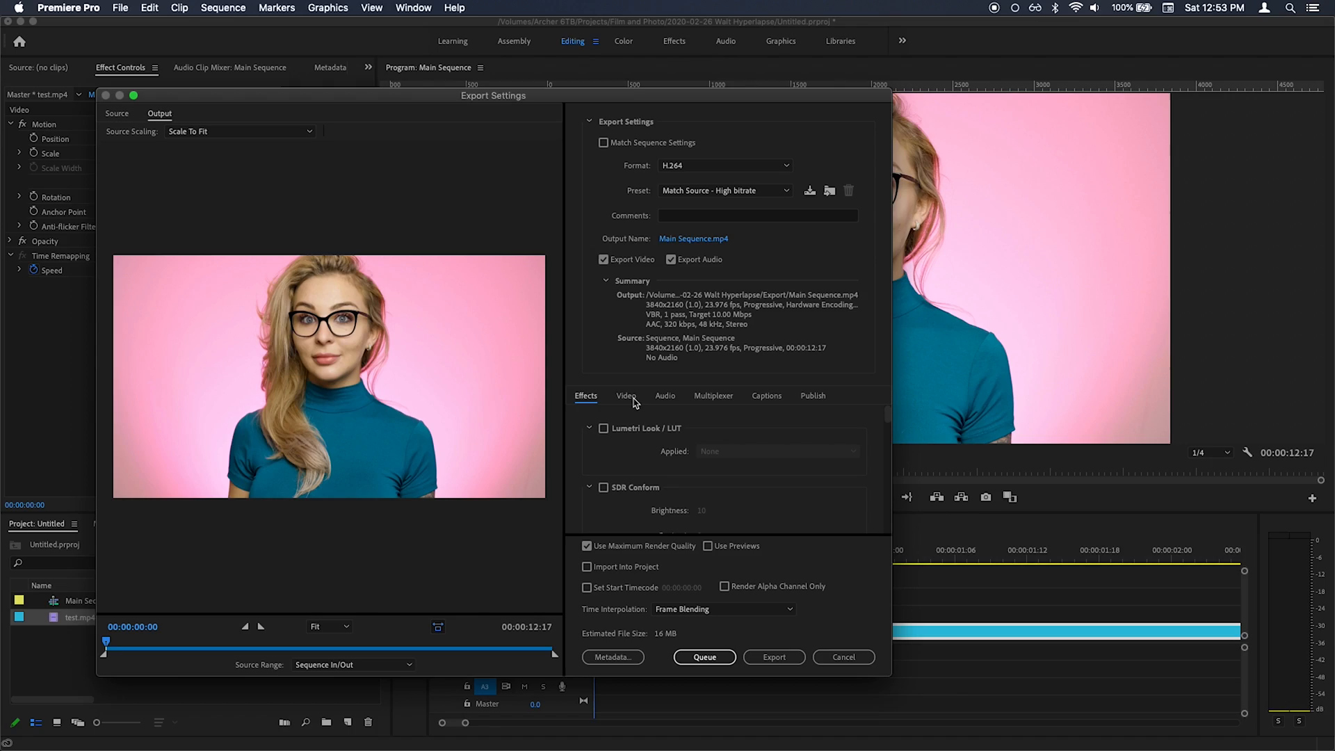
left_click(626, 395)
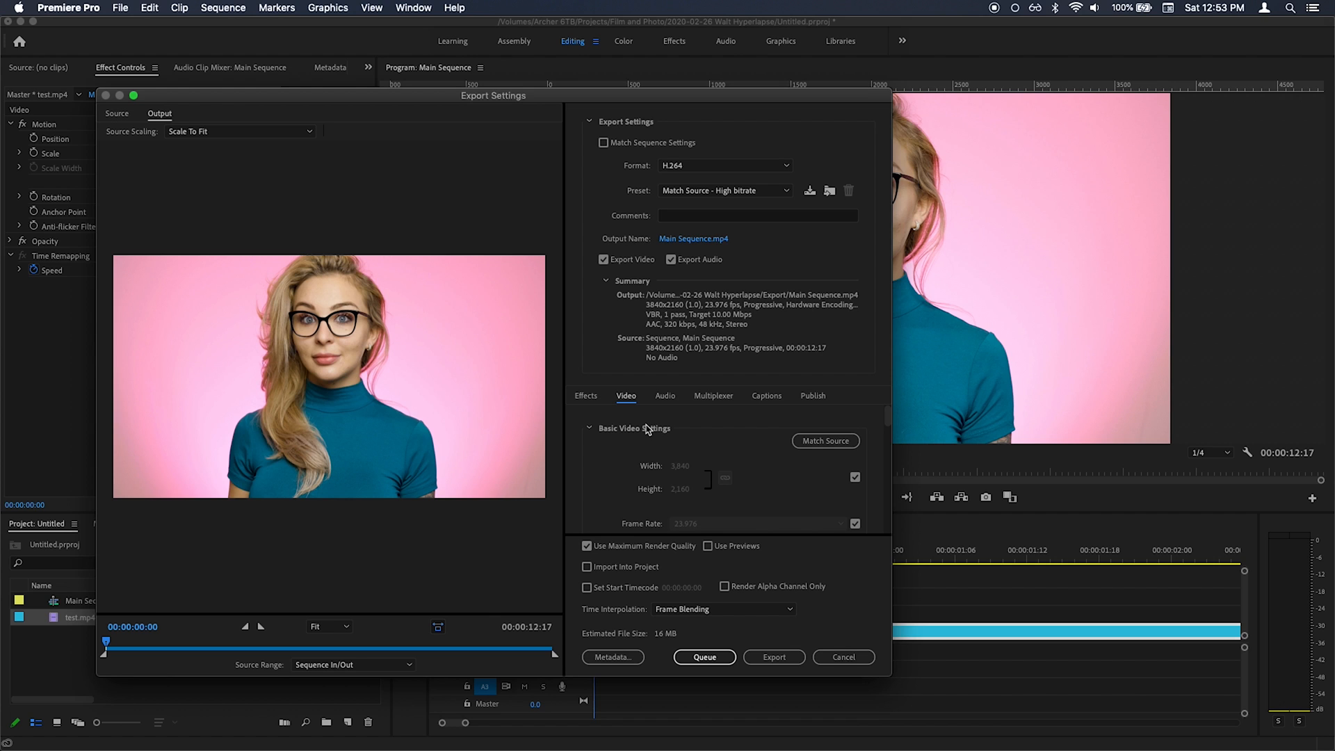
scroll("down", 3)
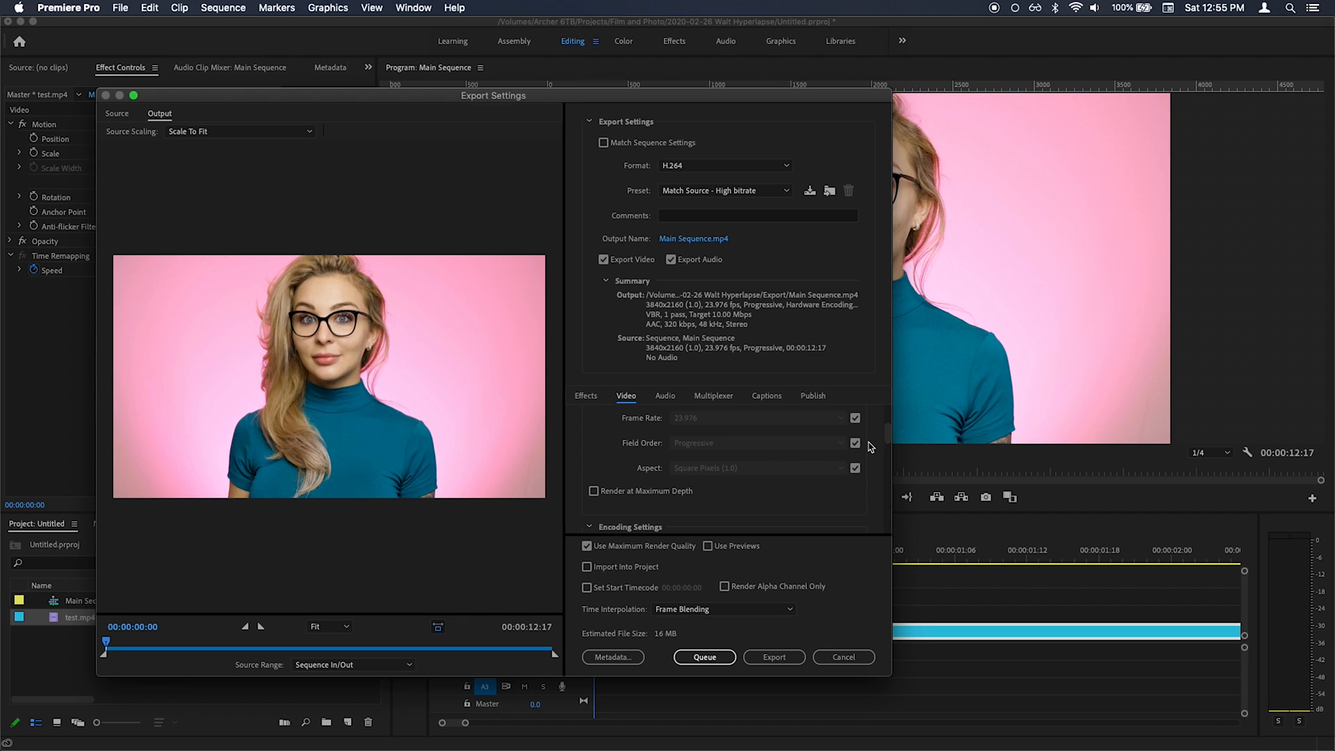
mouse_move(730, 484)
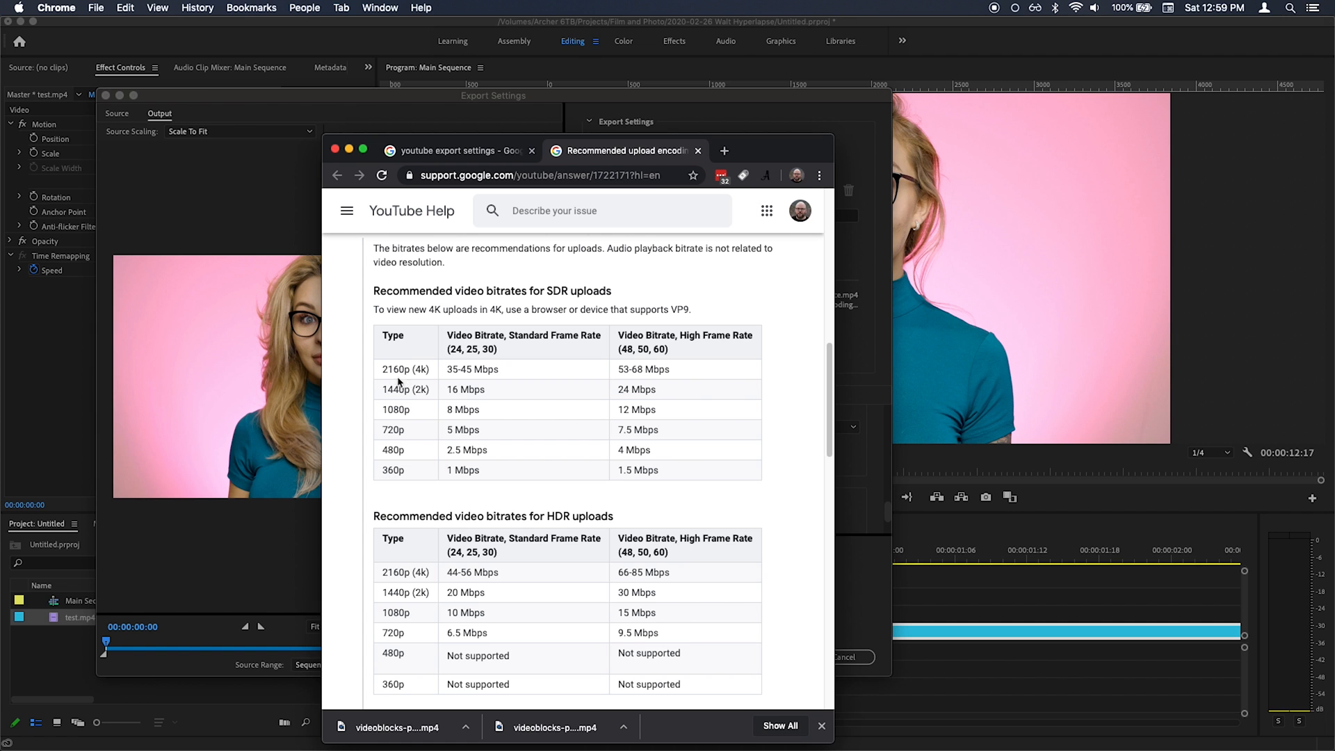
mouse_move(473, 366)
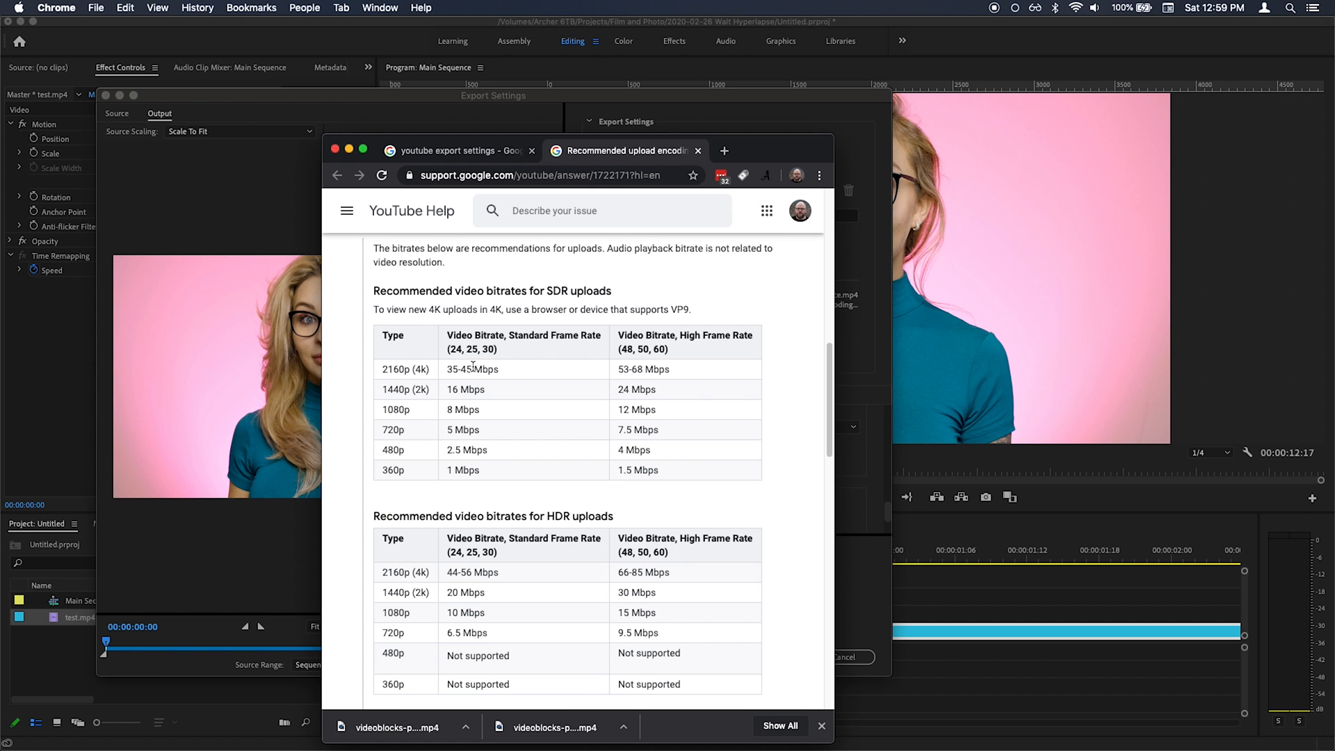
mouse_move(562, 388)
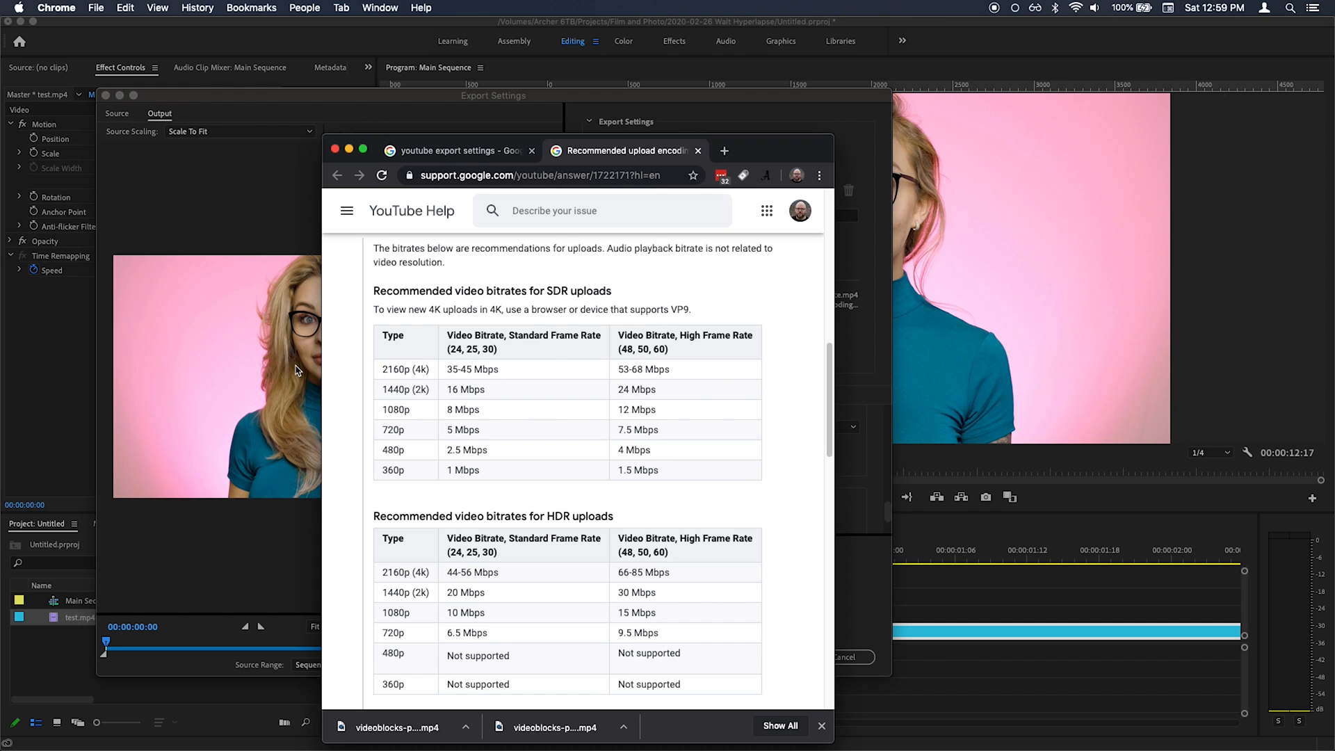
mouse_move(472, 372)
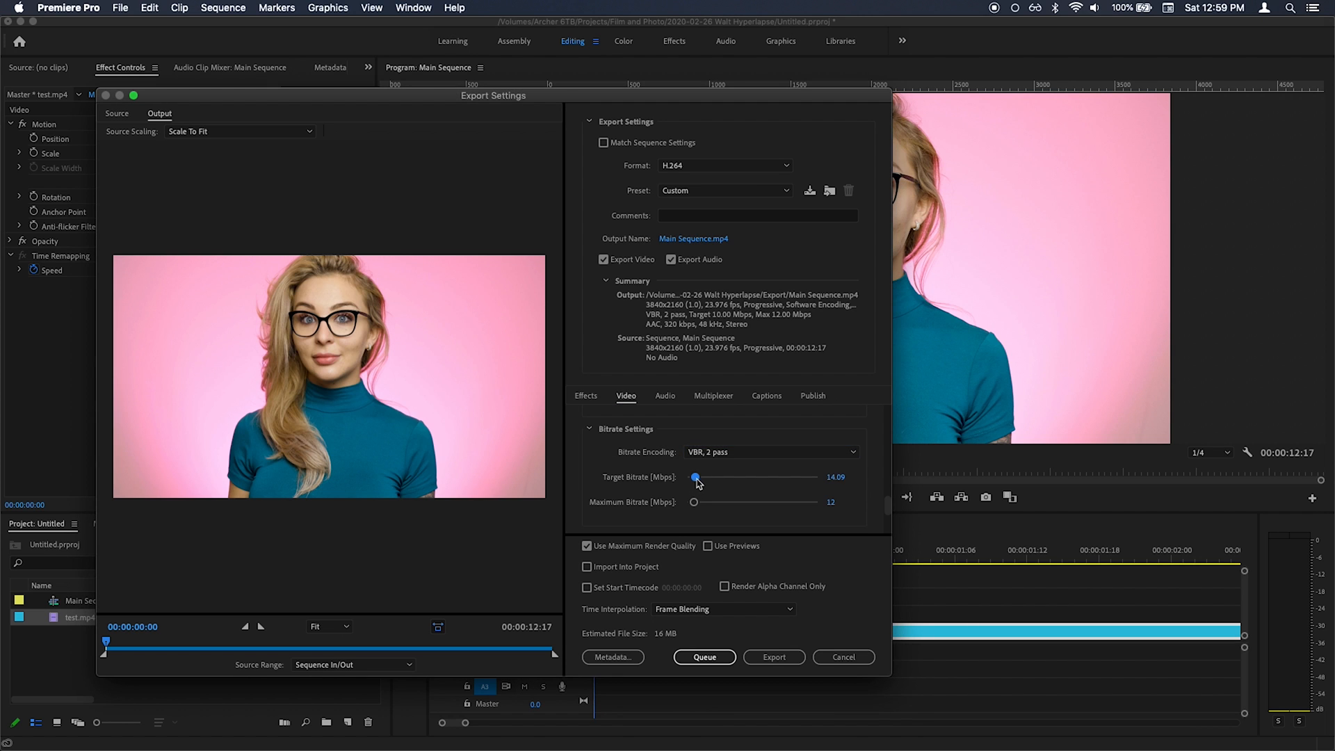
Step: Set the VBR 2-pass target to about 35.8 Mbps with a 50.33 Mbps maximum bitrate
left_click_drag(695, 477, 705, 477)
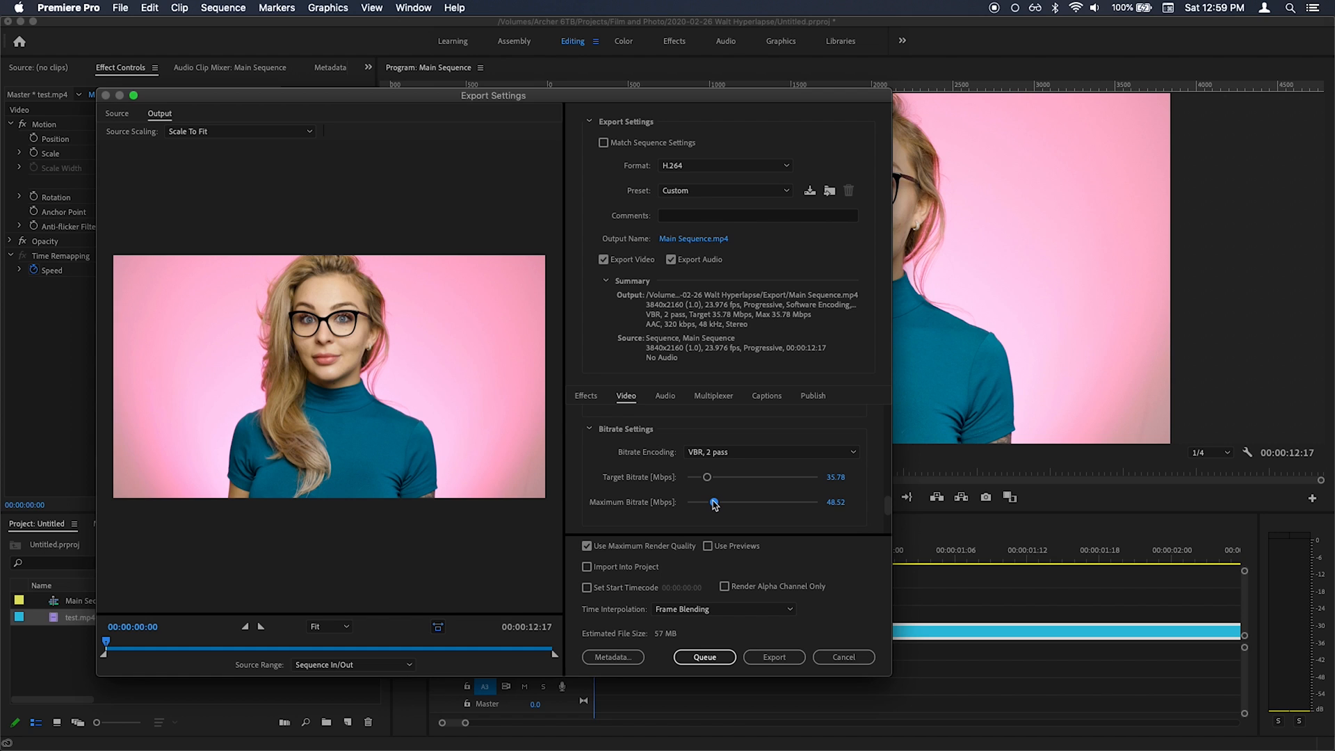
left_click_drag(713, 502, 717, 502)
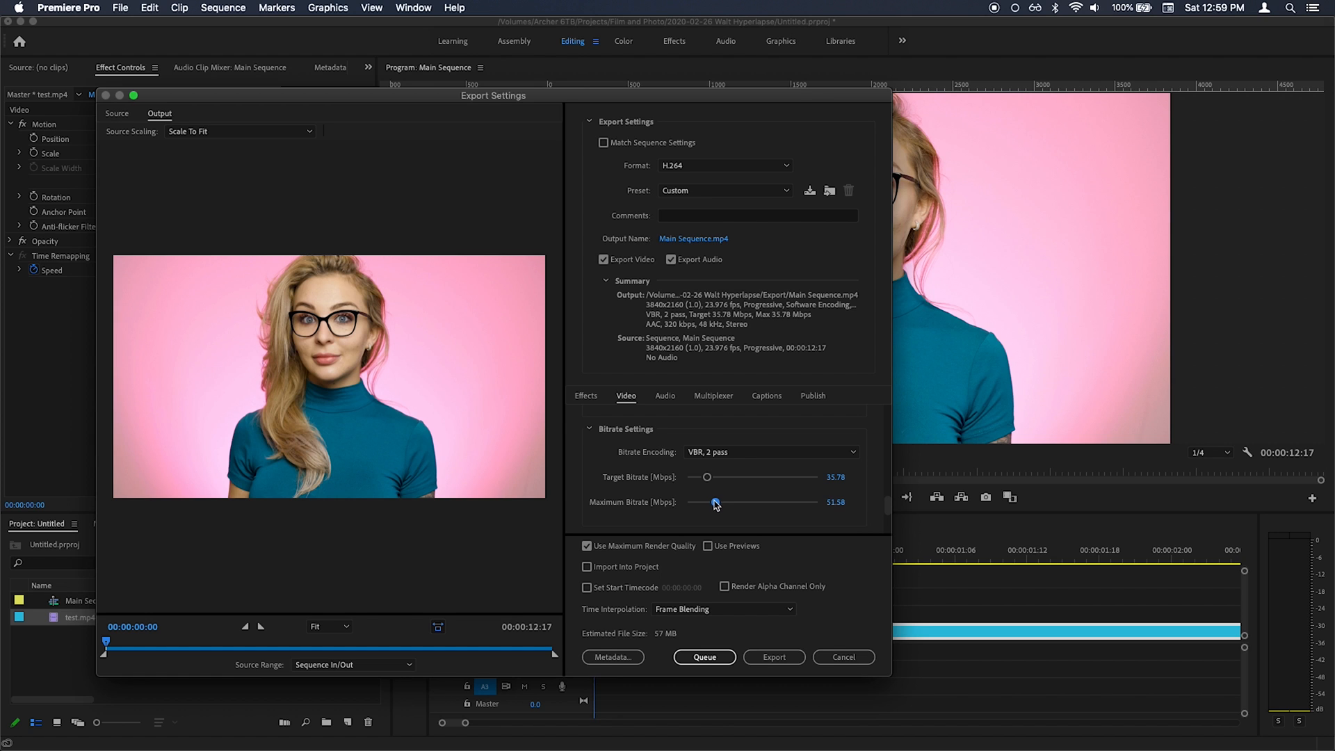
left_click_drag(715, 502, 713, 502)
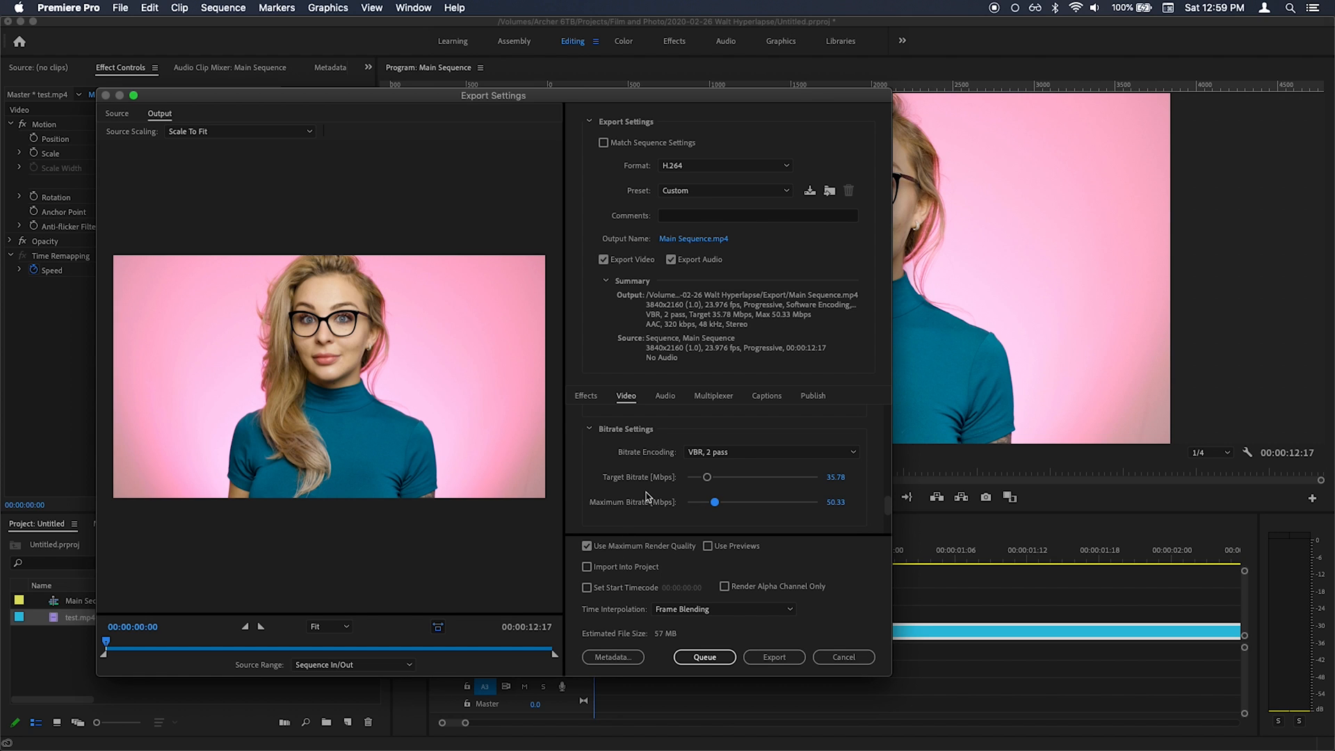
mouse_move(636, 510)
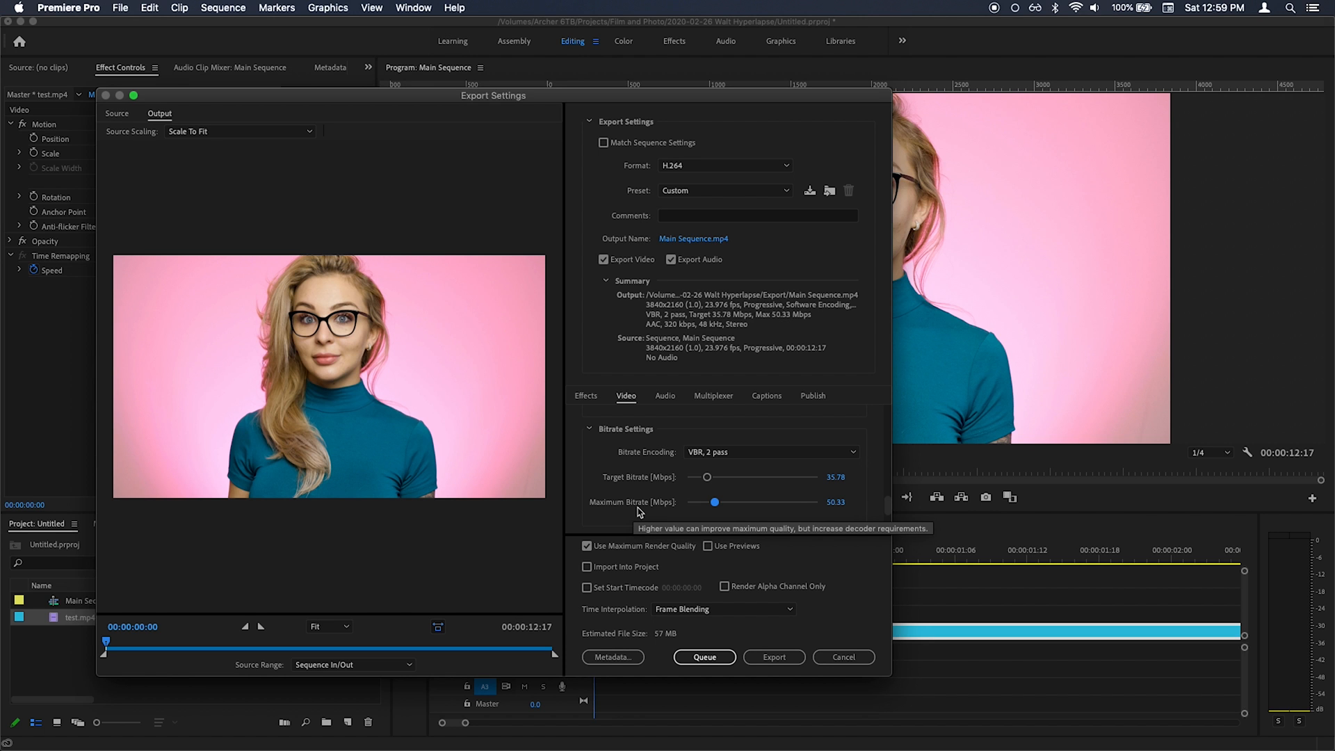
left_click(665, 395)
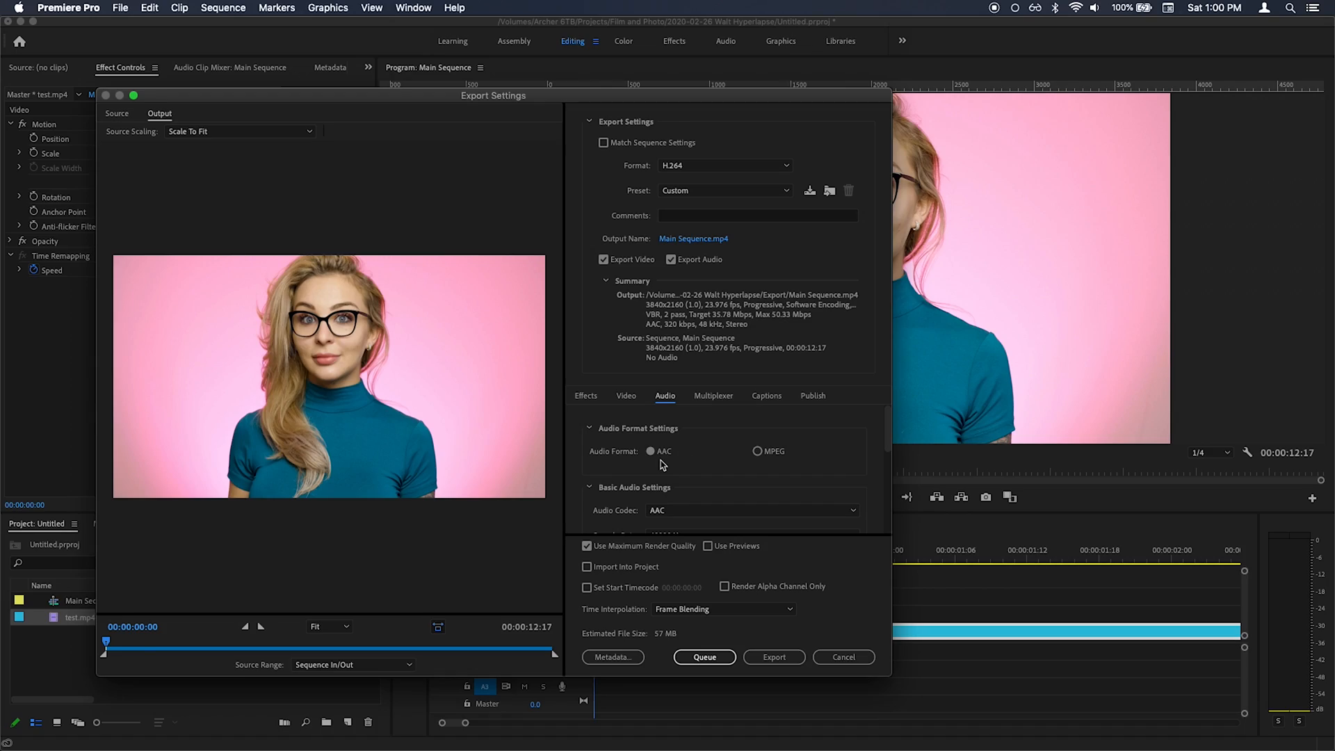
Step: Set AAC audio to 48000 Hz, Stereo channels and a 320 kbps bitrate
left_click(589, 427)
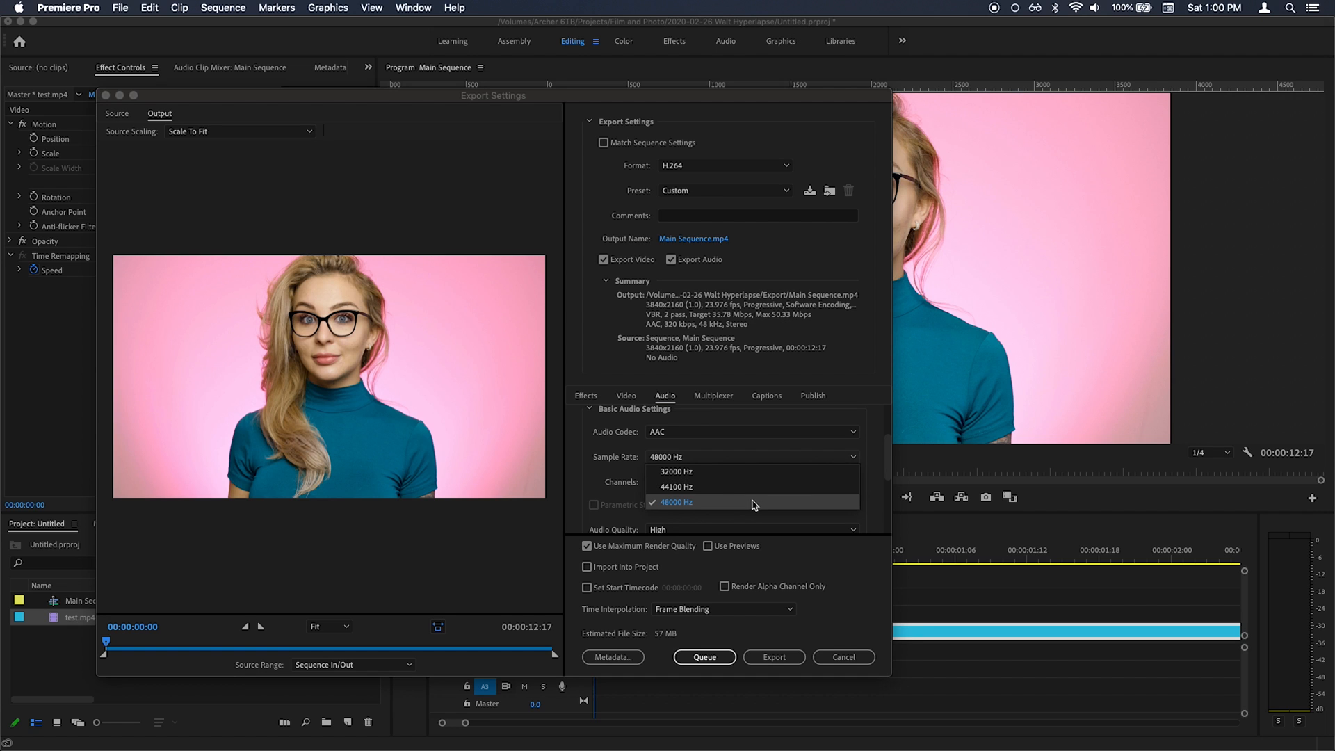
mouse_move(721, 500)
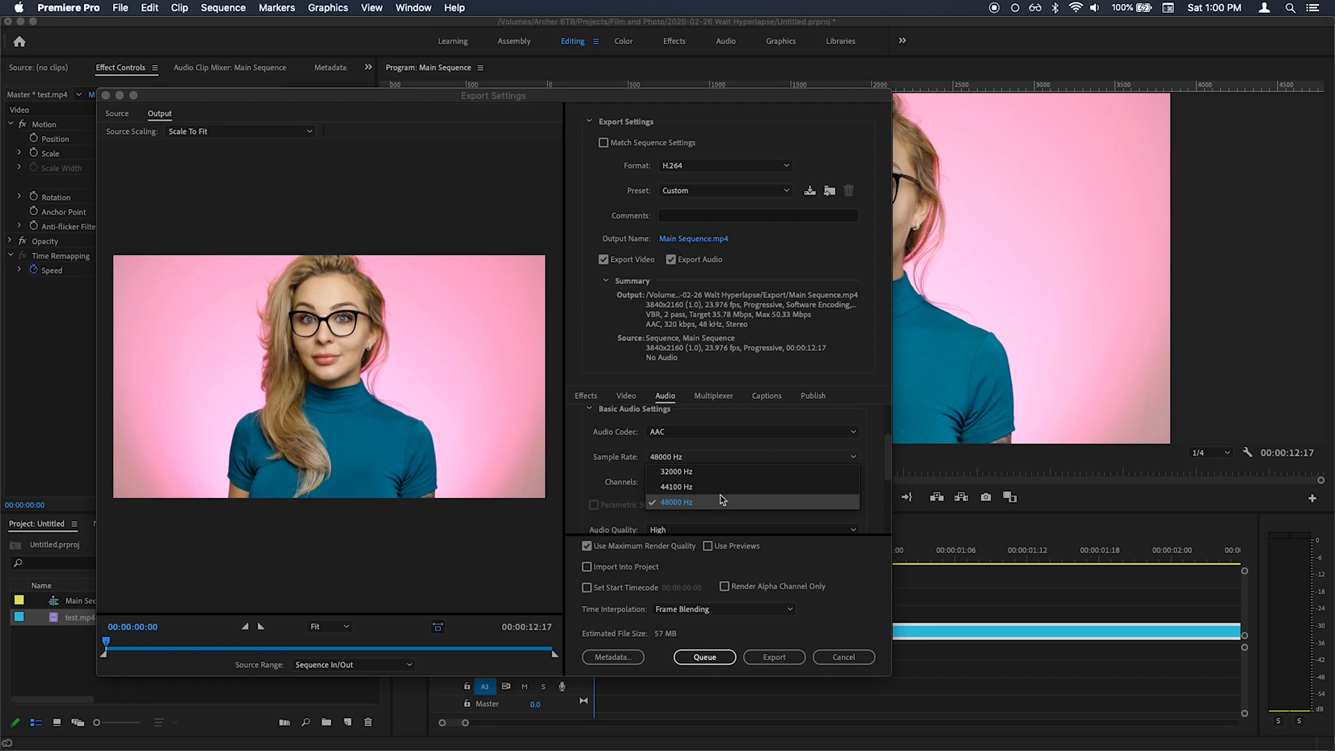
left_click(678, 502)
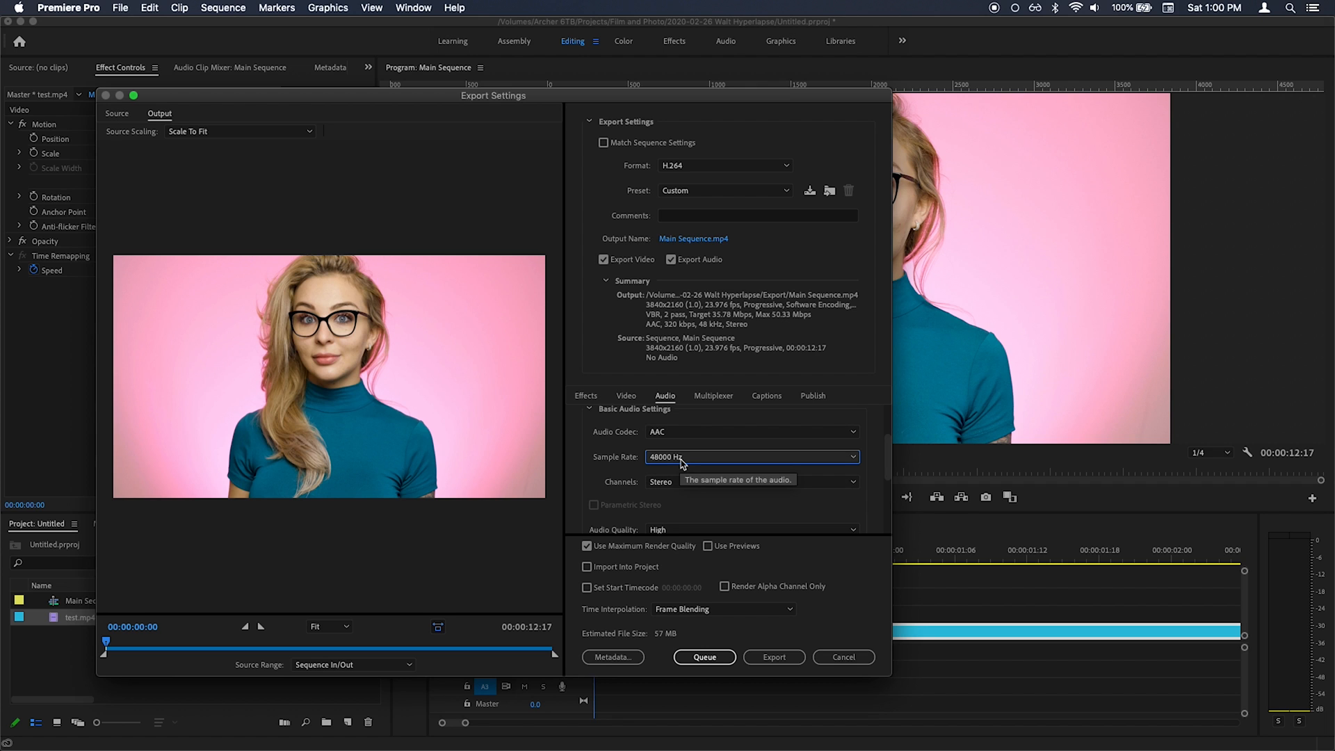
left_click(751, 482)
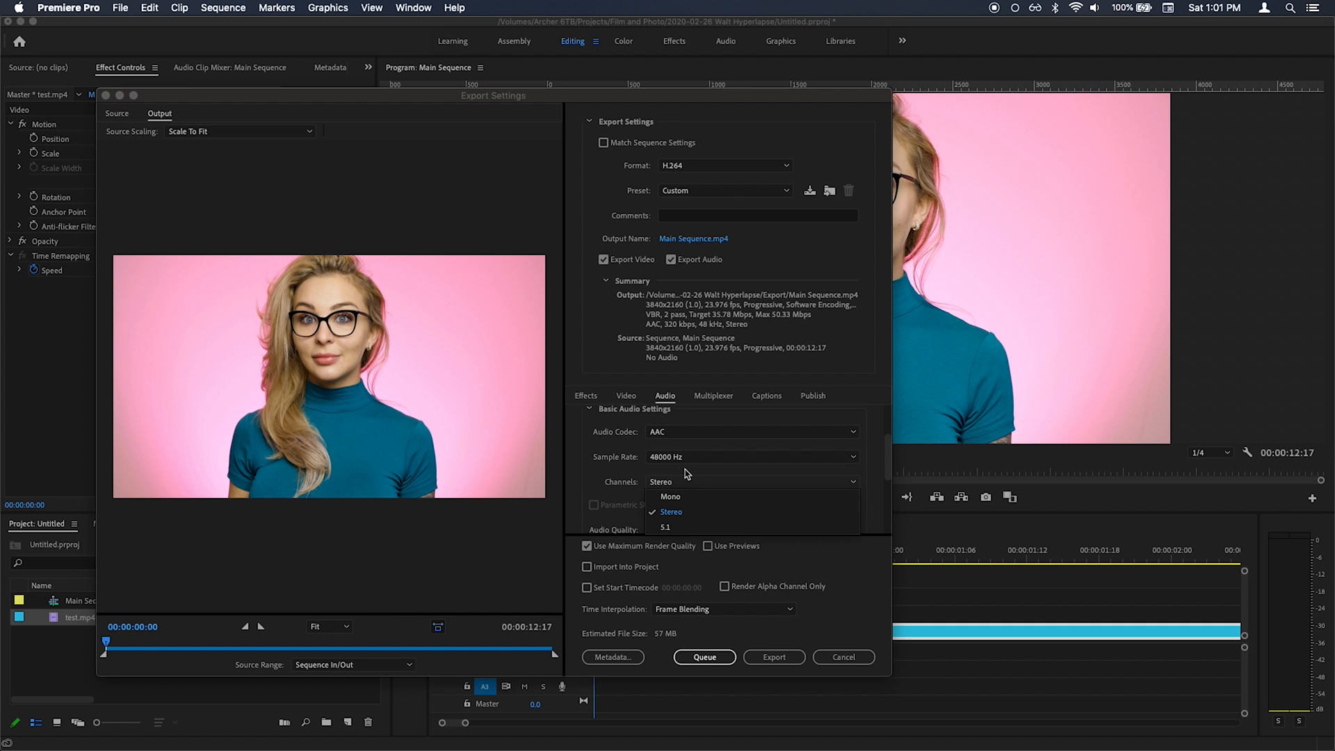
left_click(671, 496)
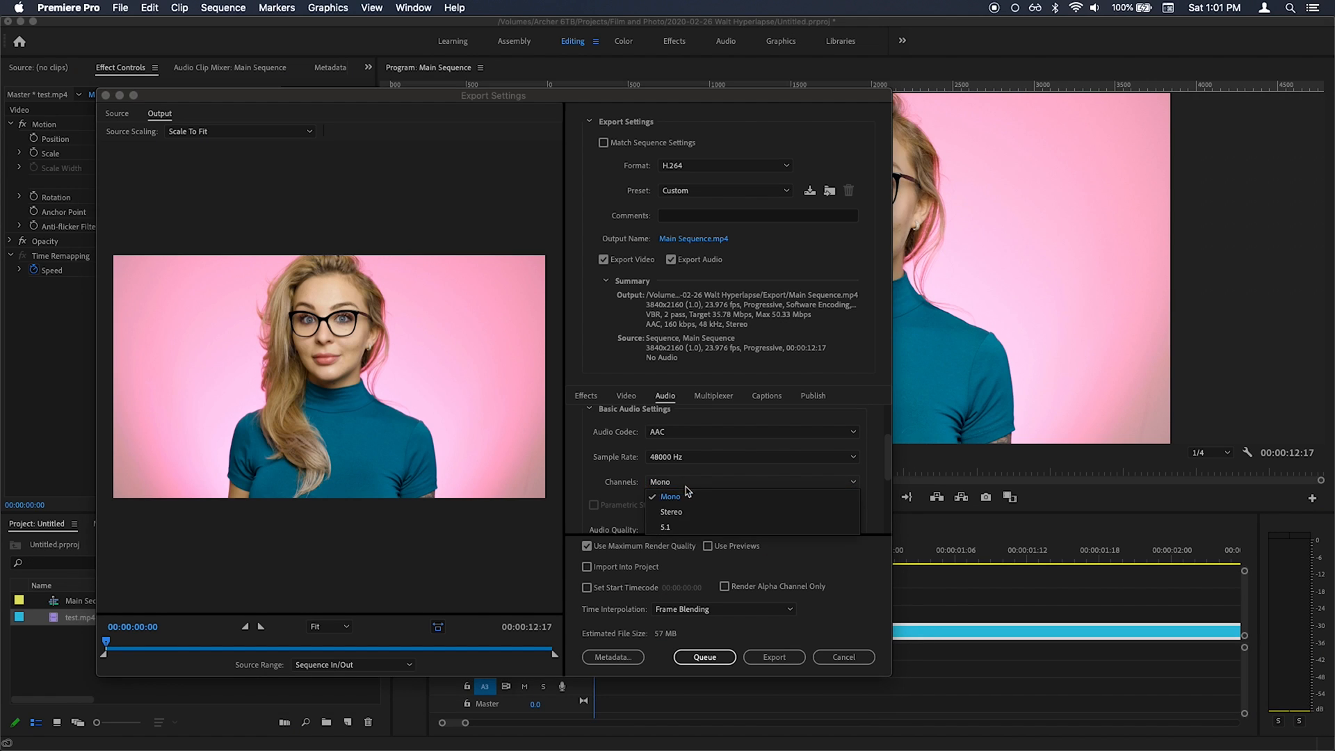
left_click(671, 511)
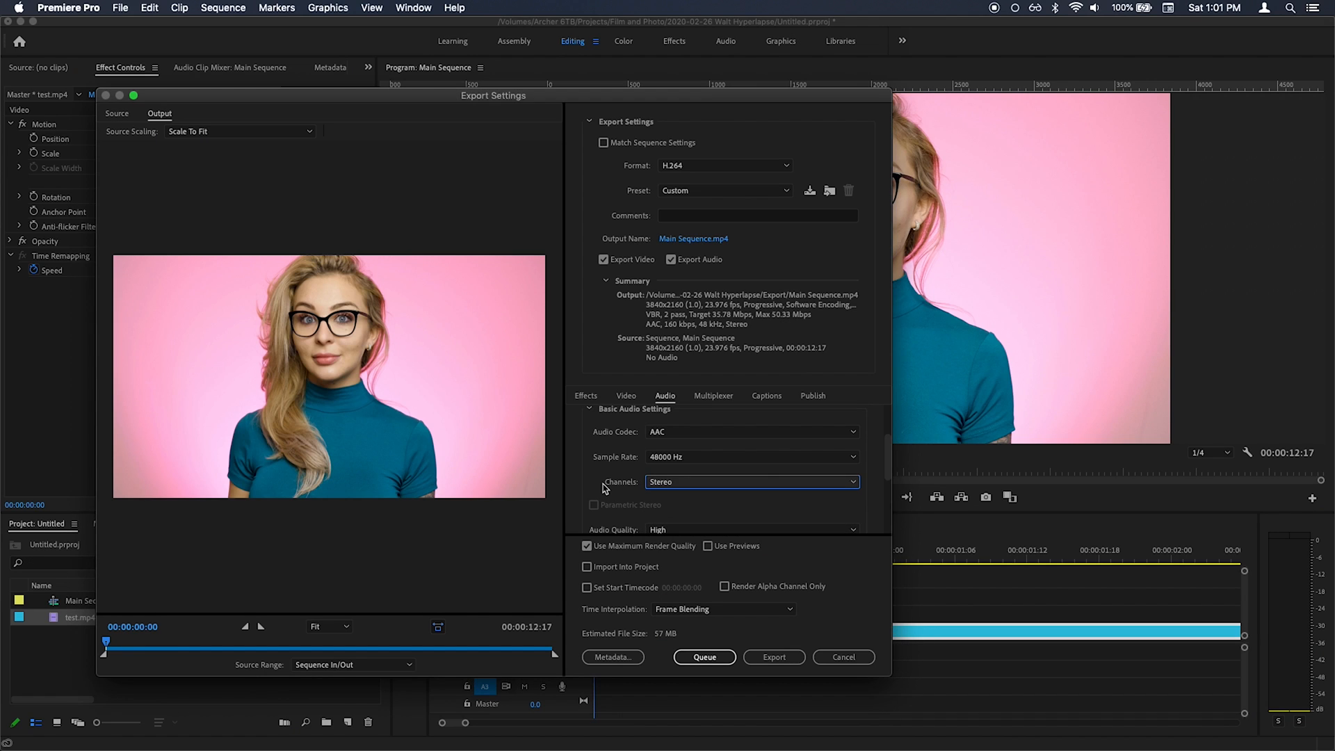
left_click(752, 497)
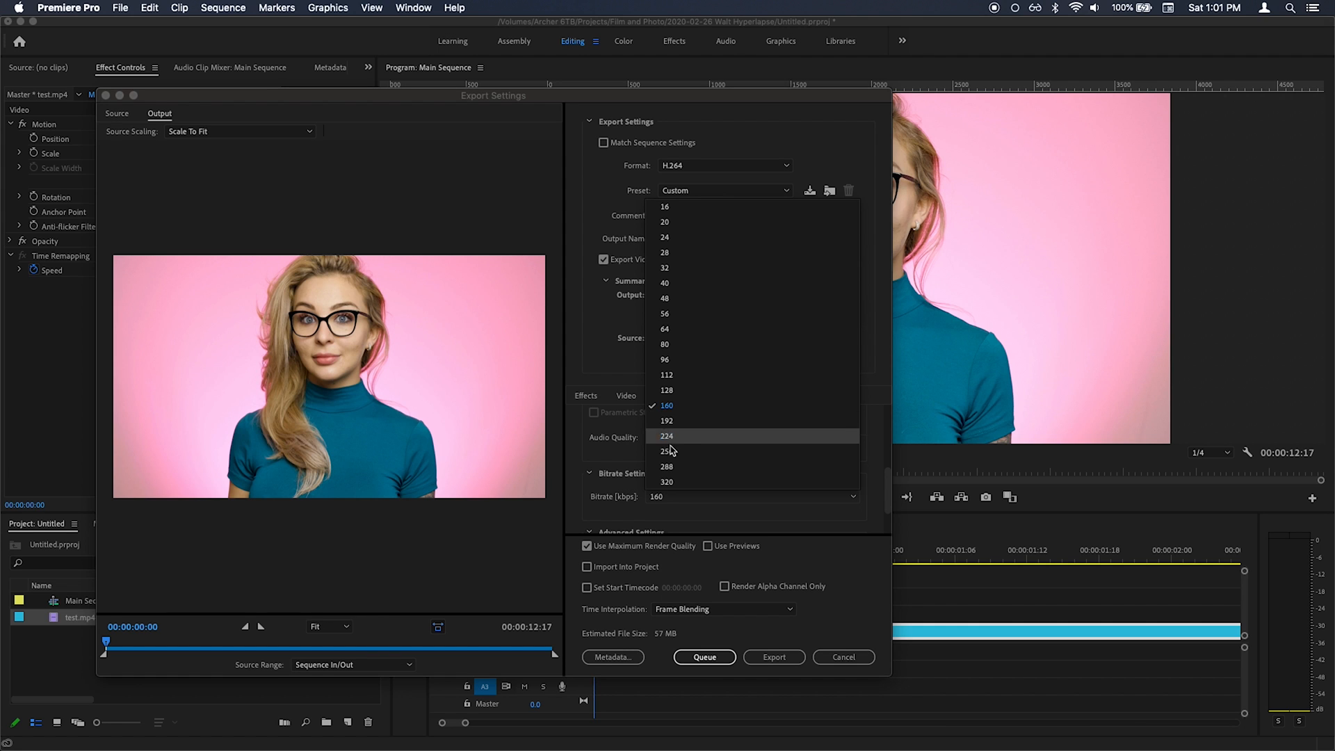
left_click(665, 483)
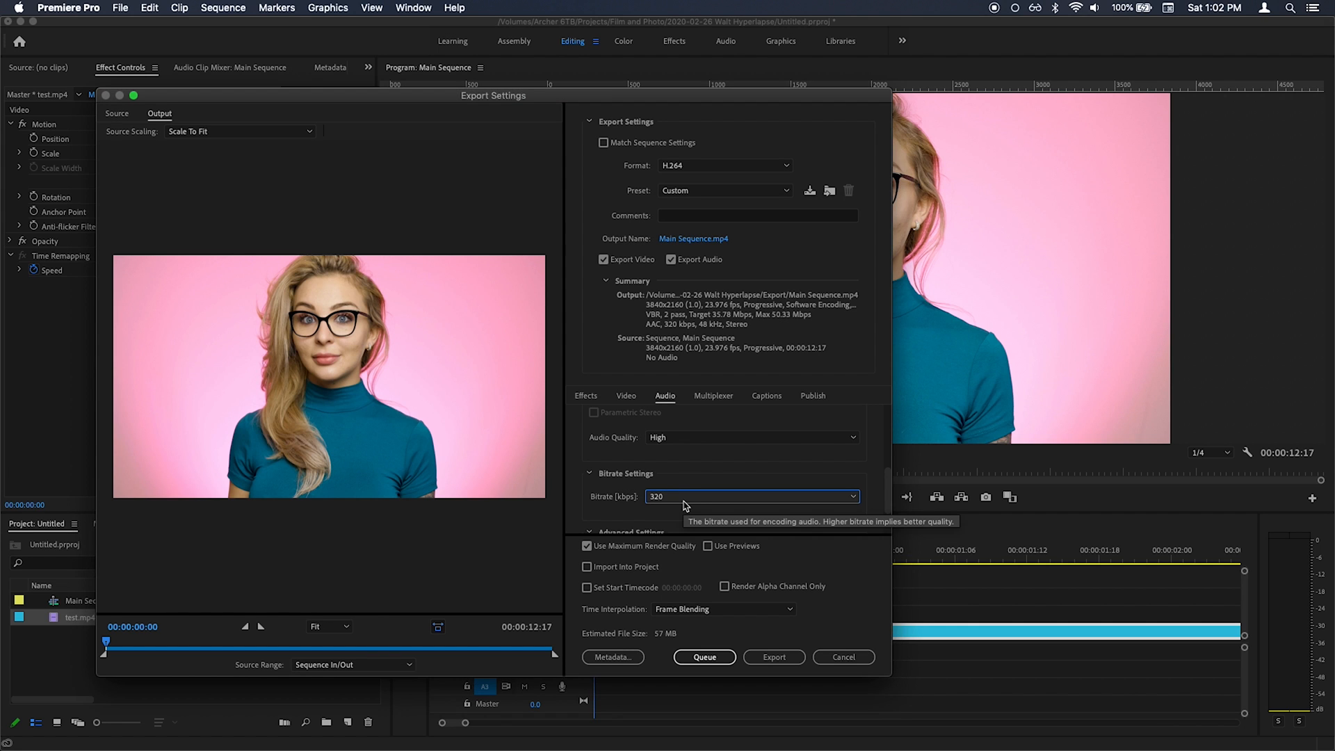
mouse_move(691, 463)
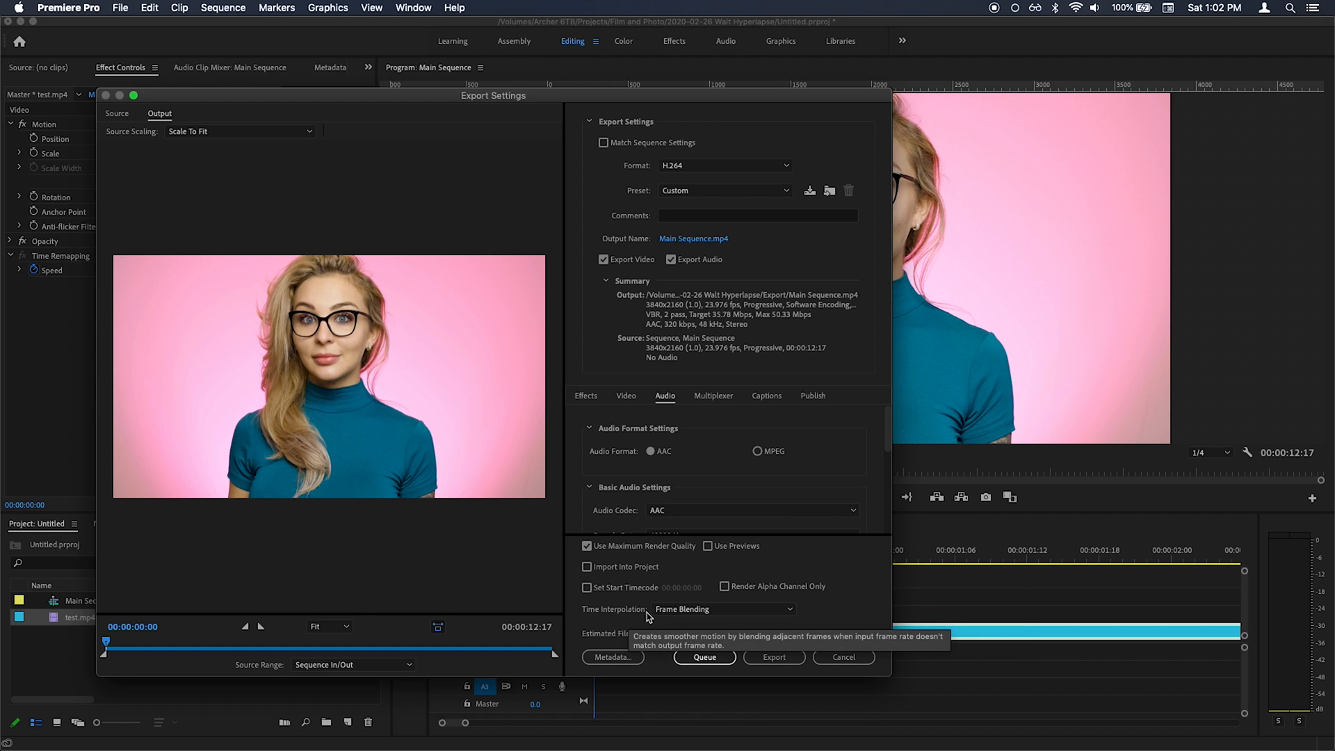
left_click(721, 609)
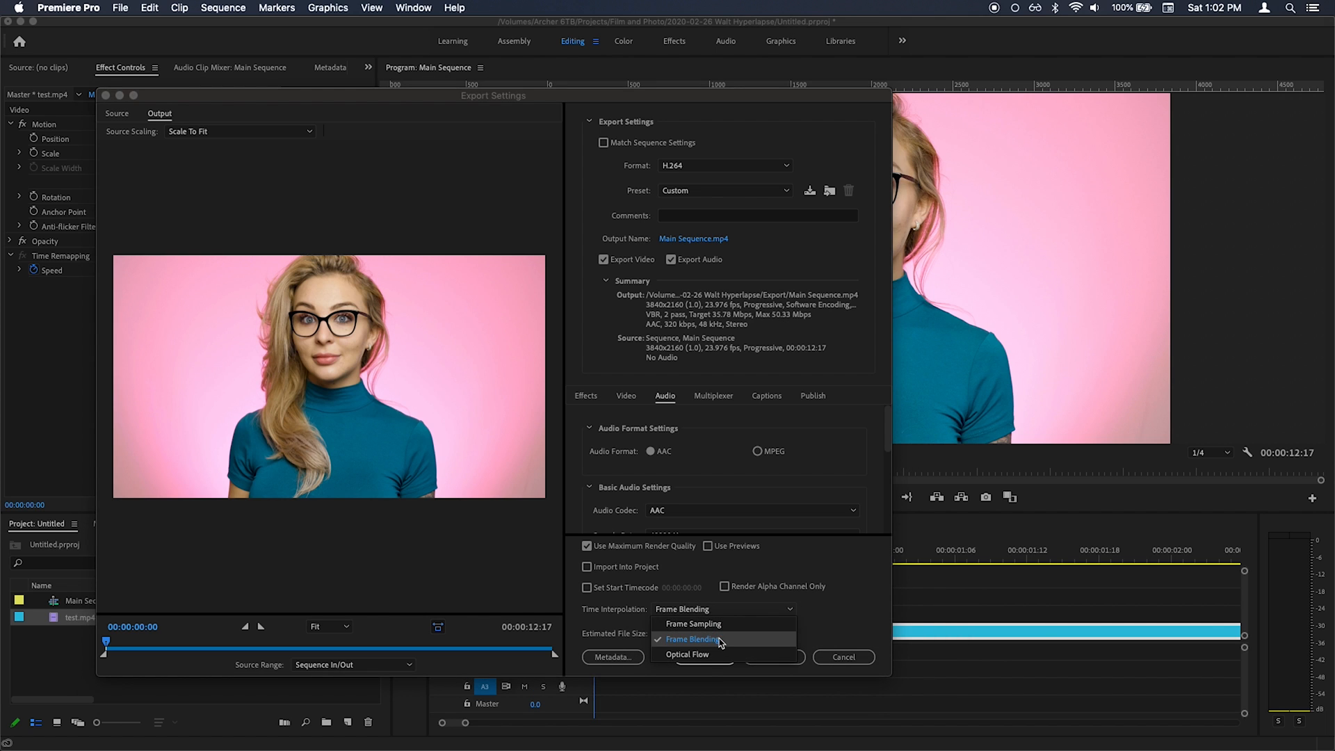
left_click(691, 640)
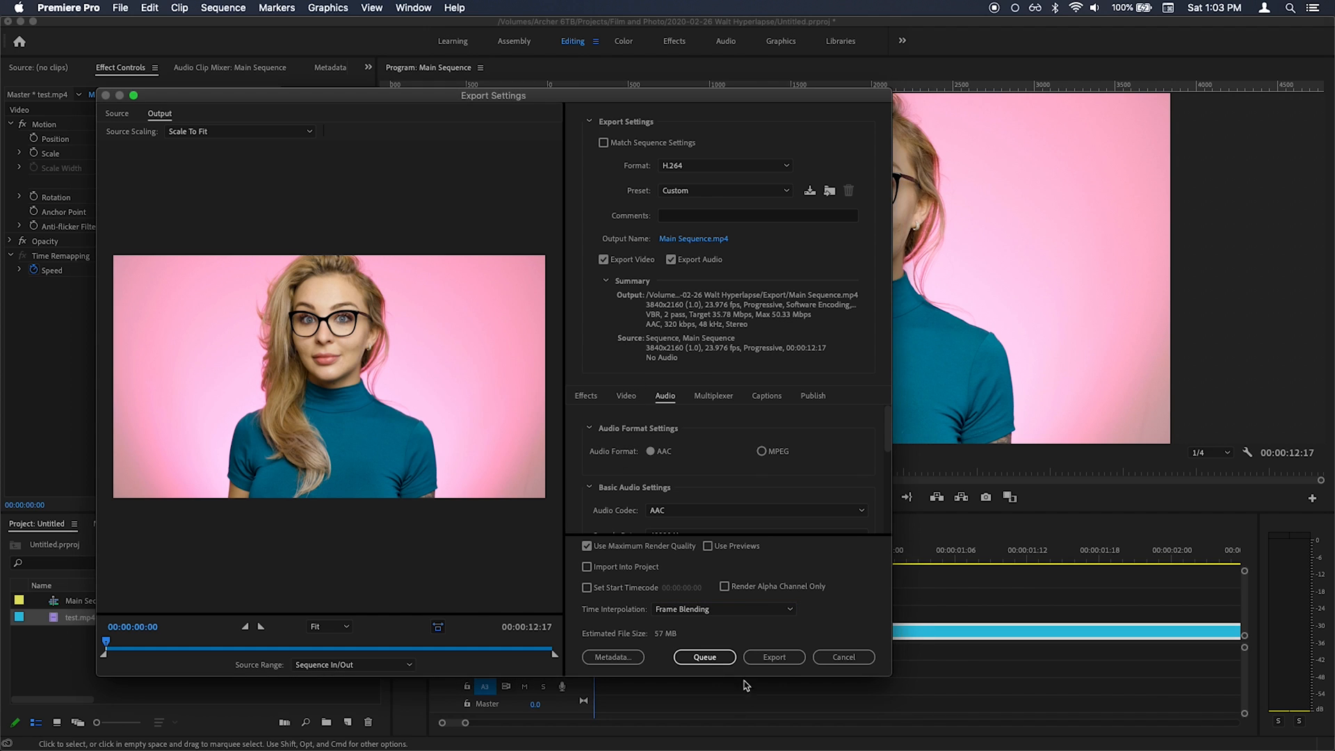
mouse_move(804, 576)
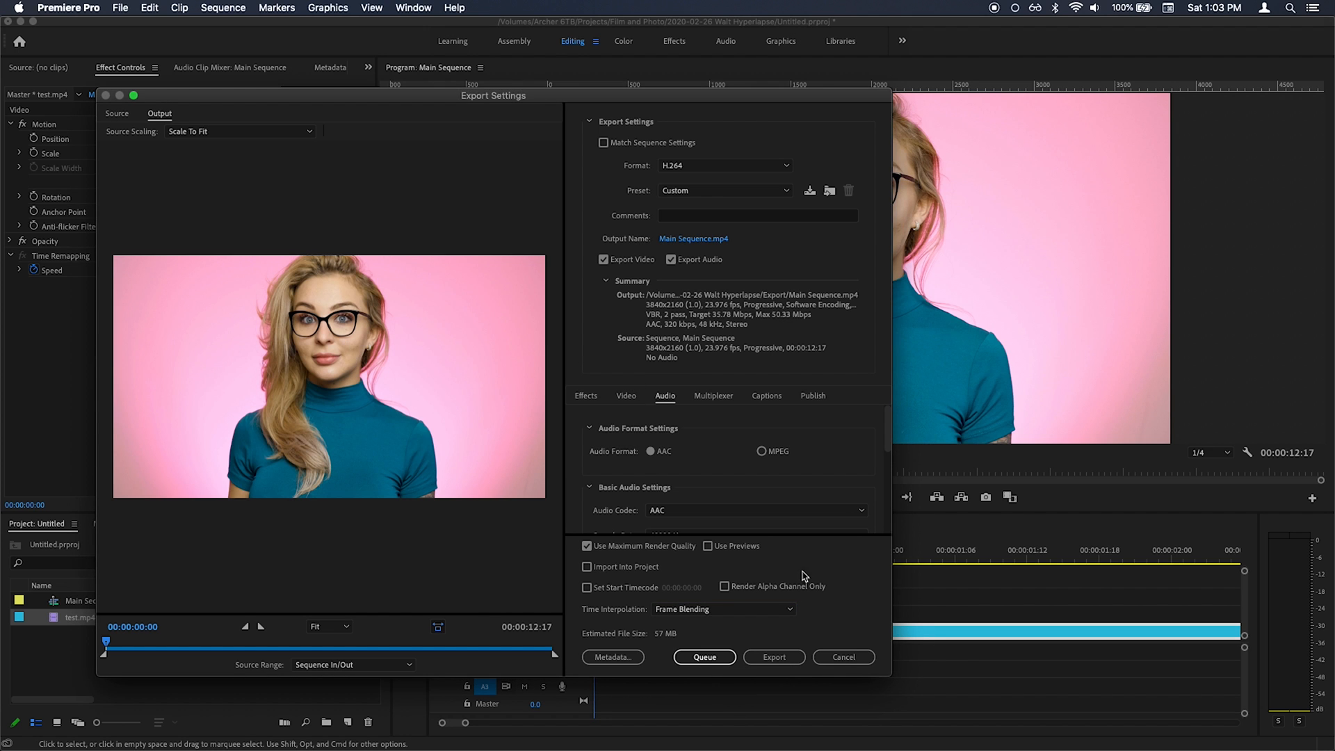
Step: Save the settings as a new preset and begin naming it 'You'
left_click(810, 191)
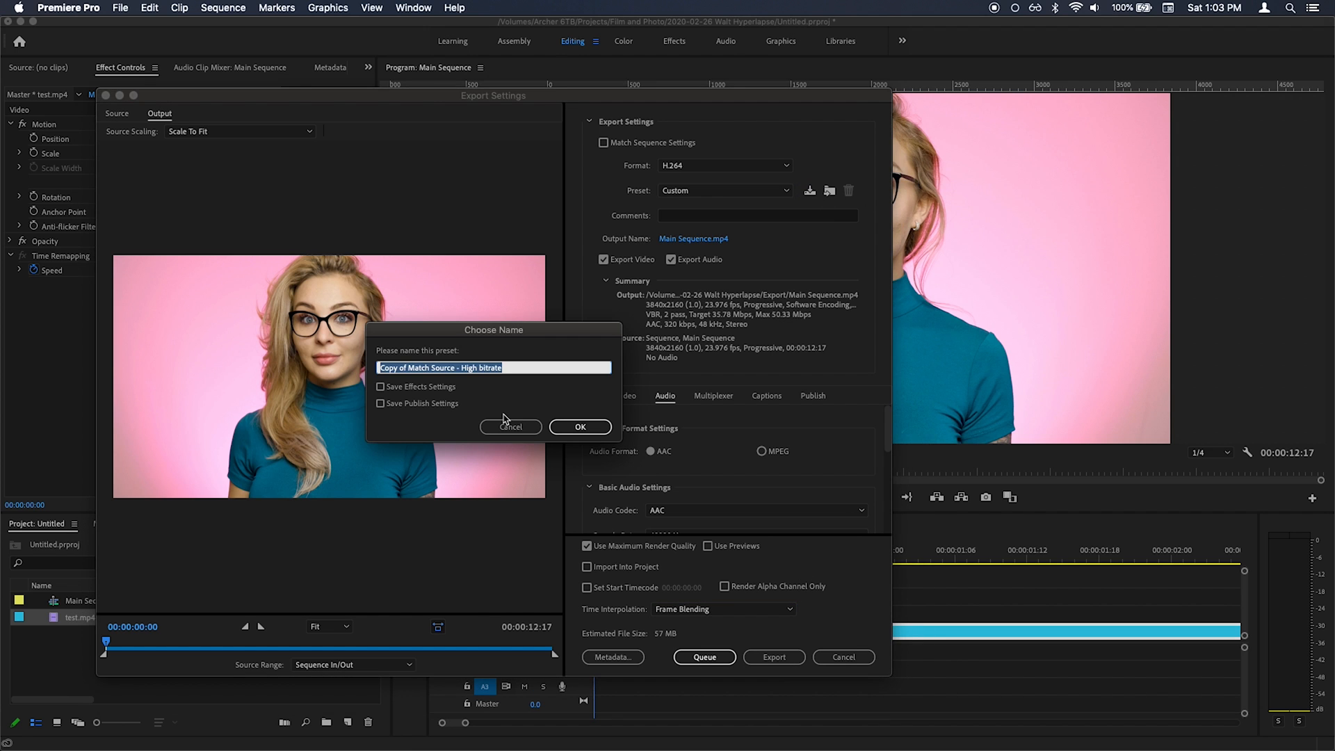
type("You")
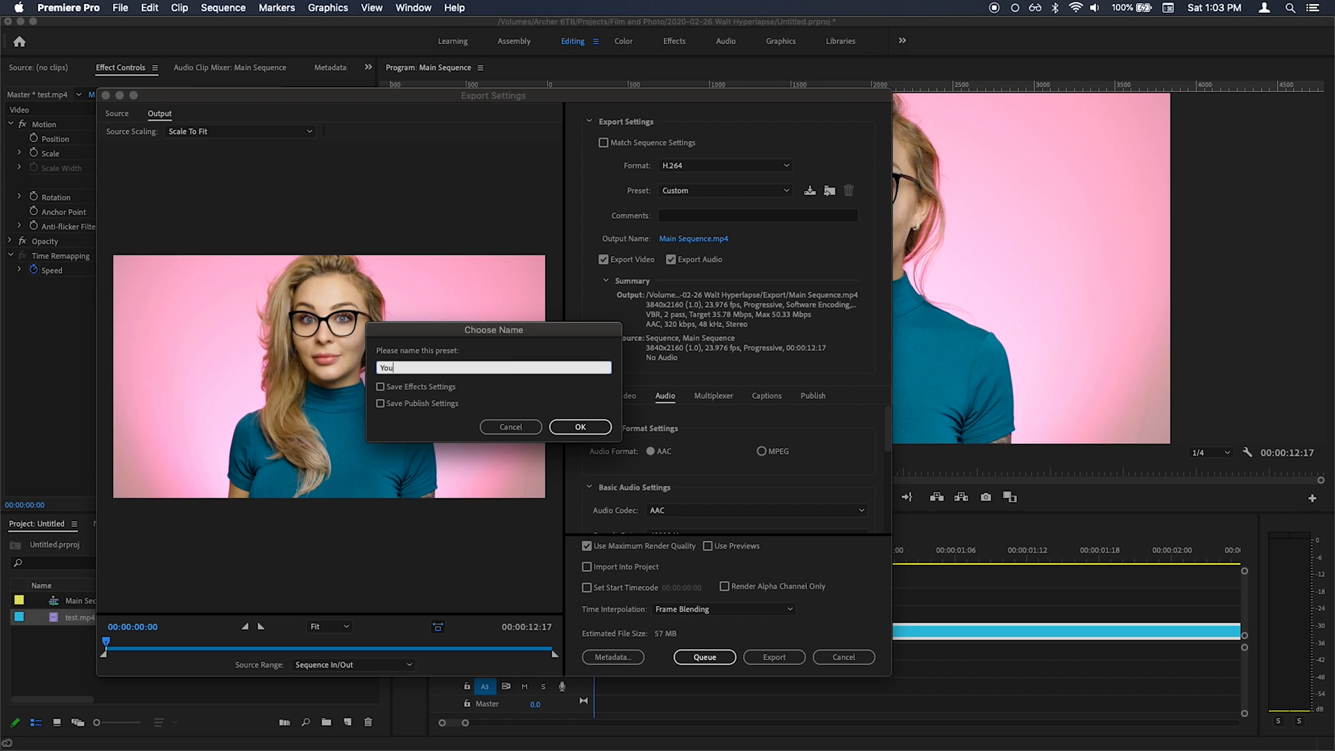